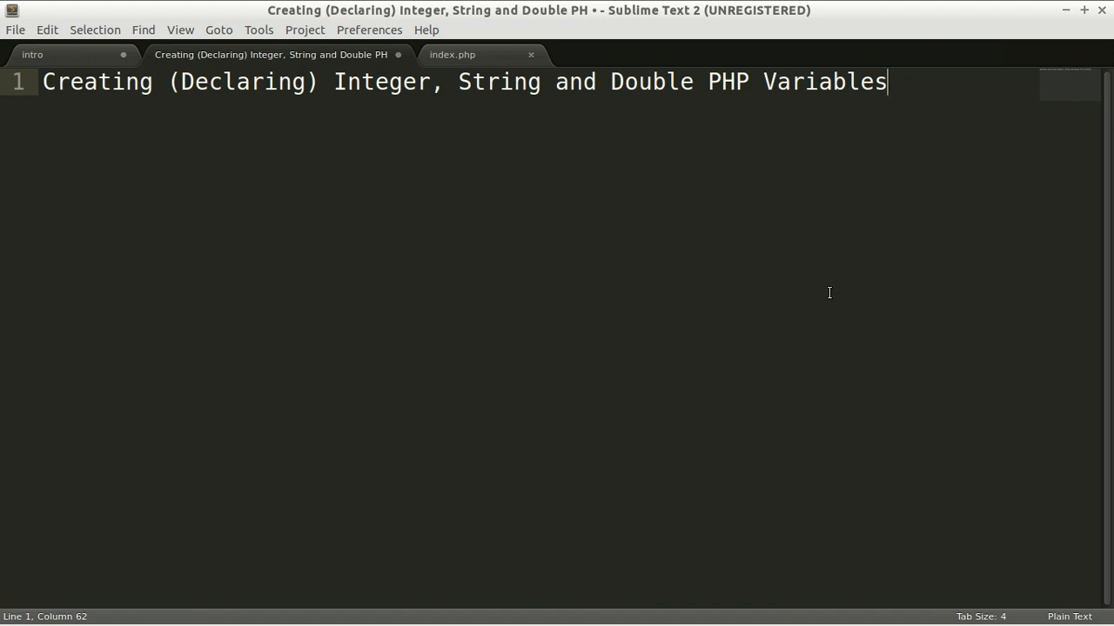
mouse_move(410, 164)
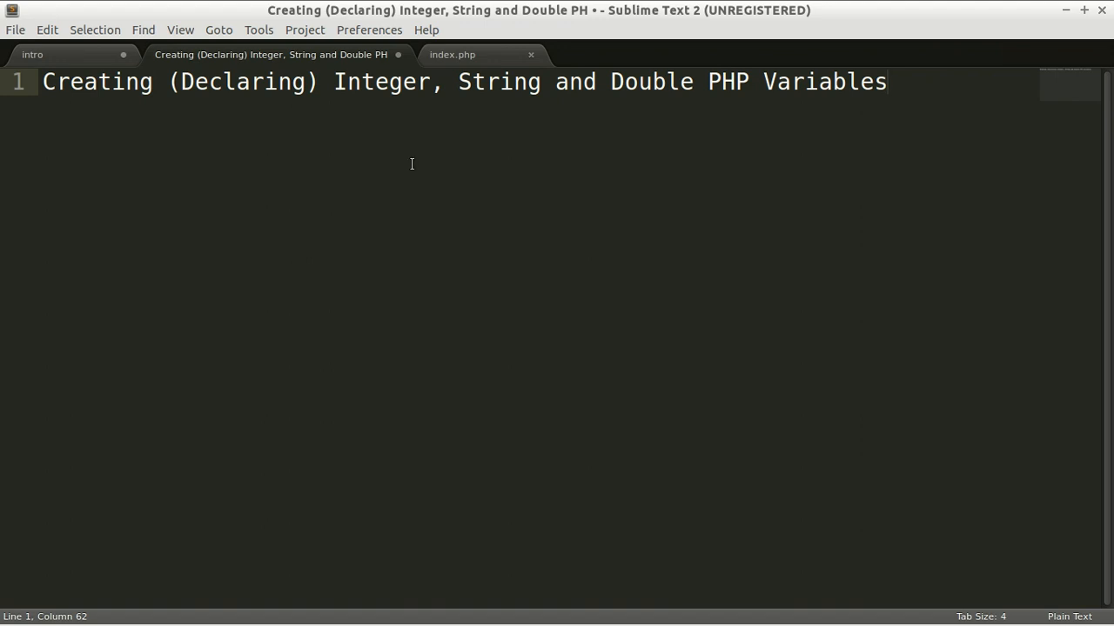
mouse_move(150, 87)
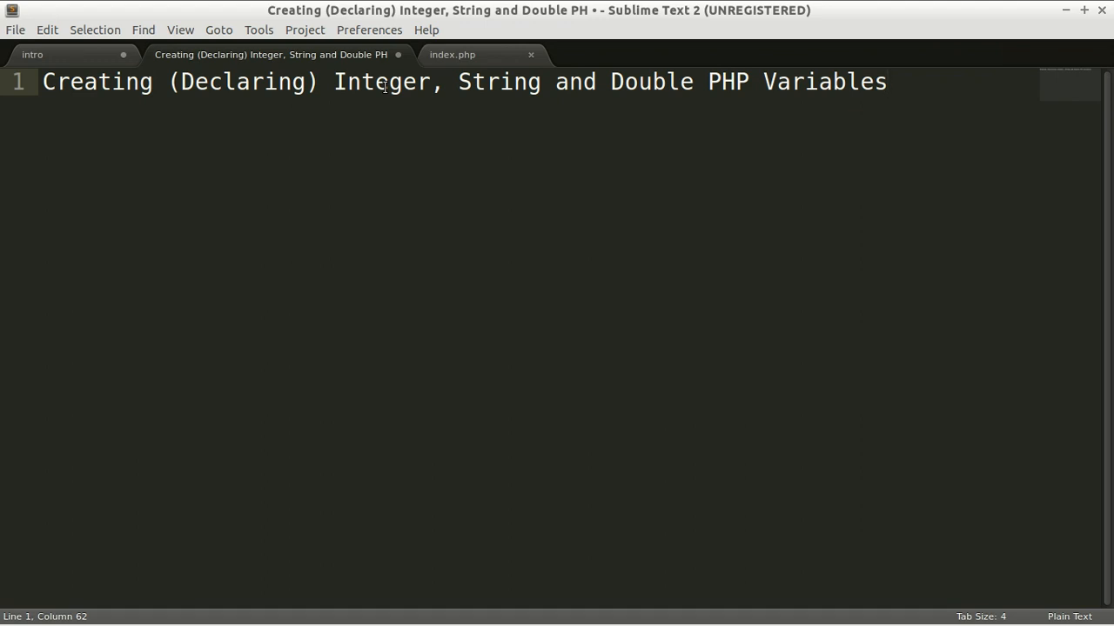
mouse_move(637, 83)
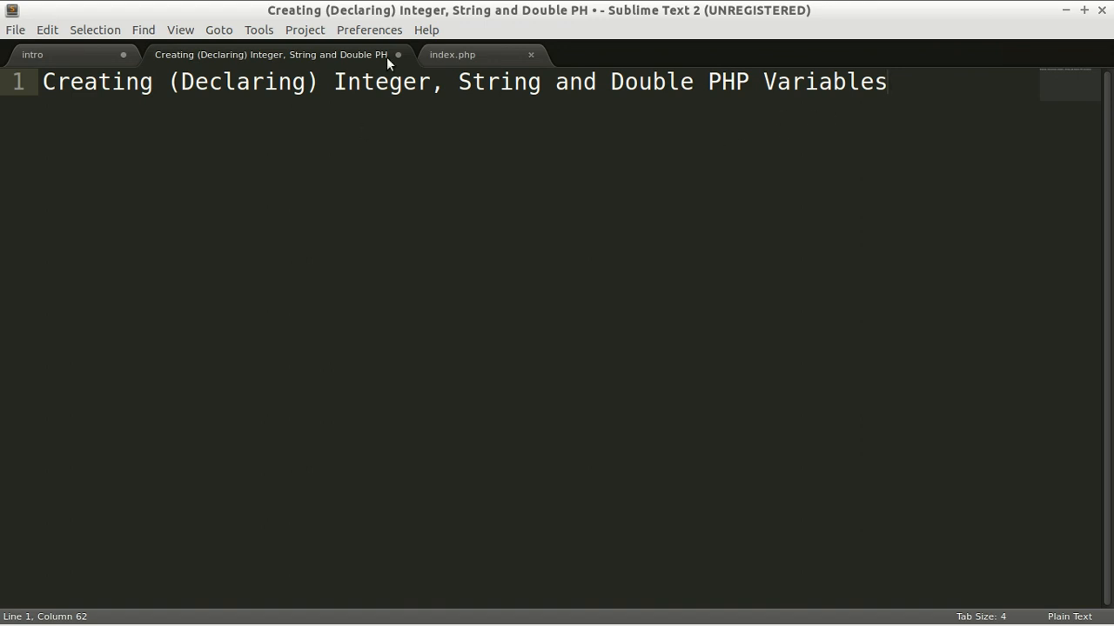
Switch from the lesson-title notes to index.php with its empty PHP block
click(451, 54)
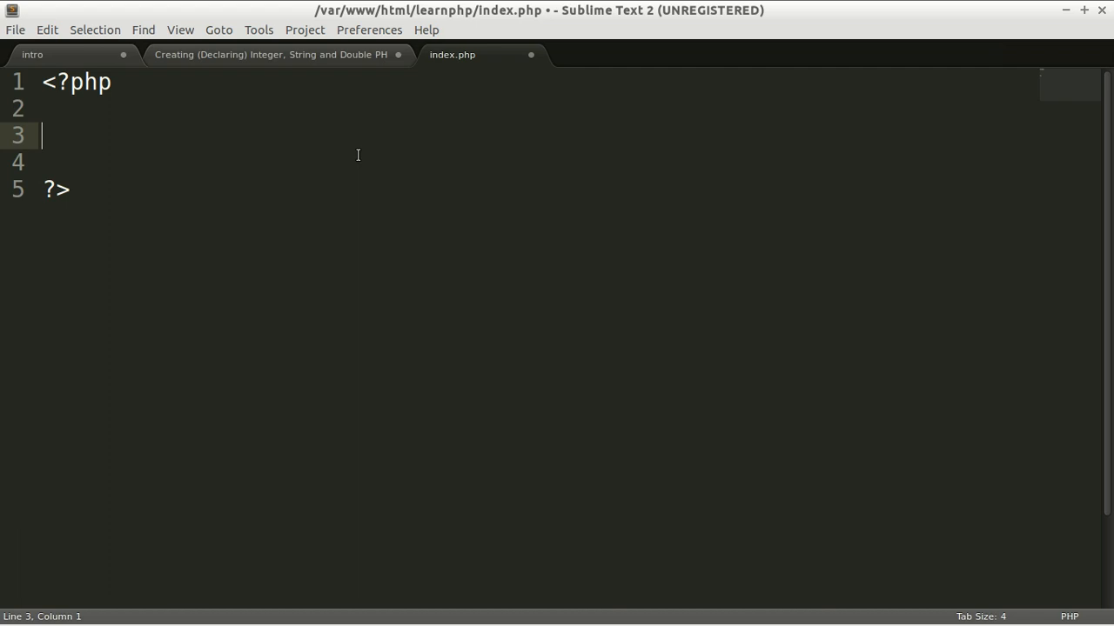
Back in the notes, start an 'integer = 1' line, dropping the stray ',2'
text(DA)
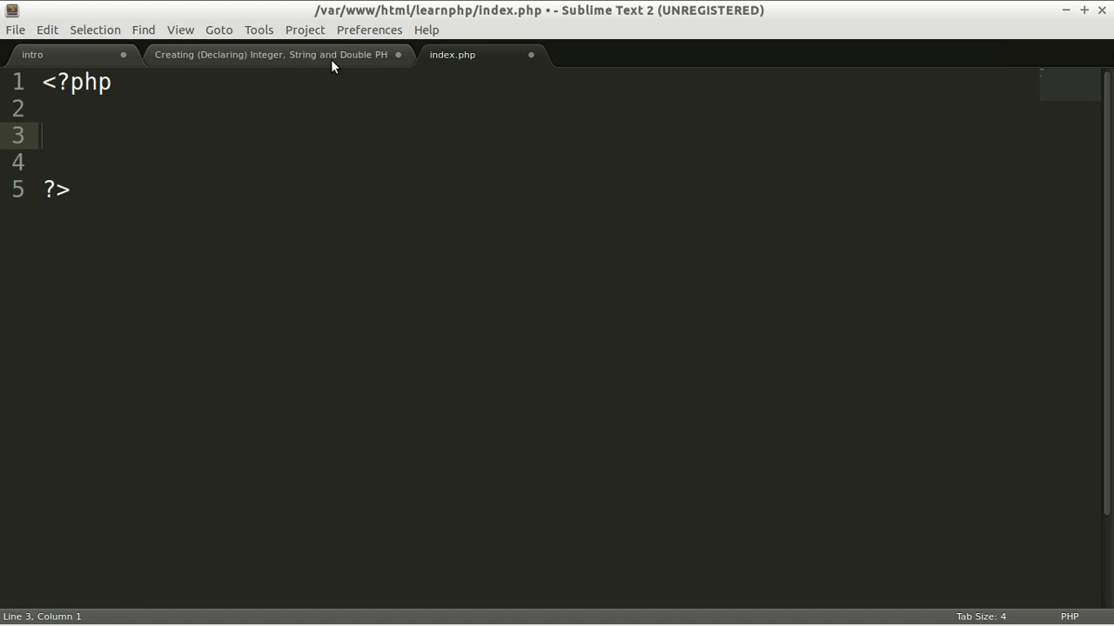
click(269, 55)
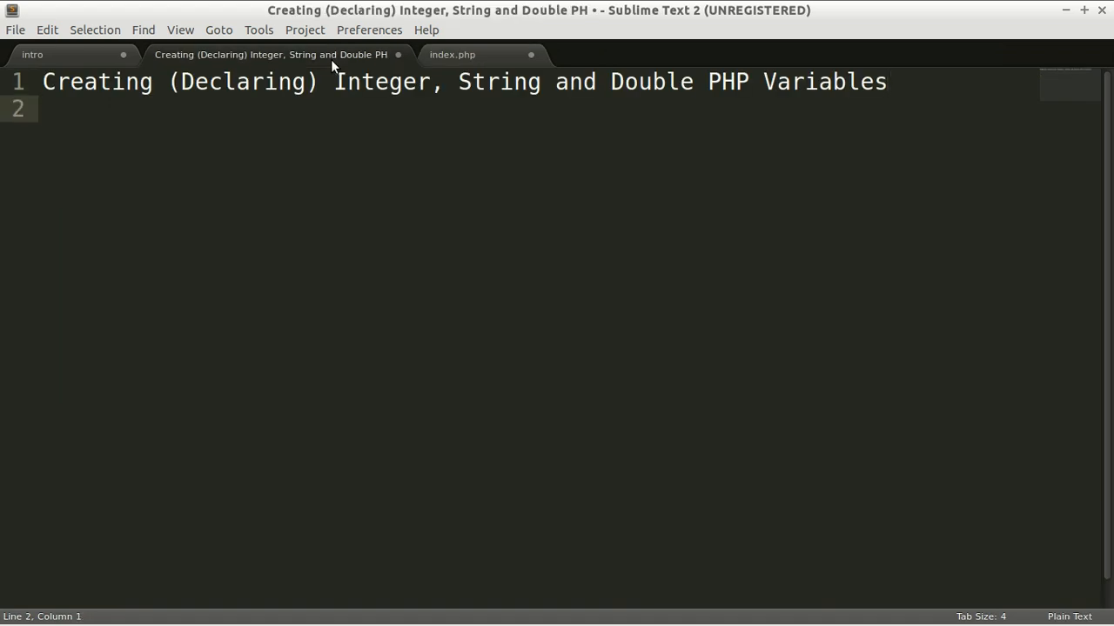
text(integer)
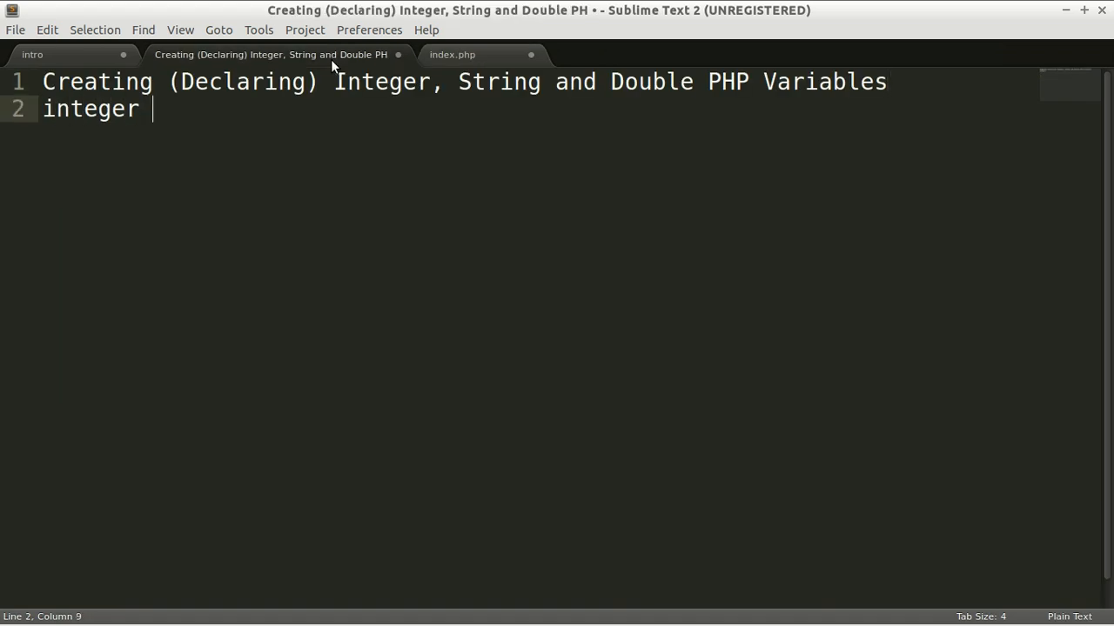
text(=)
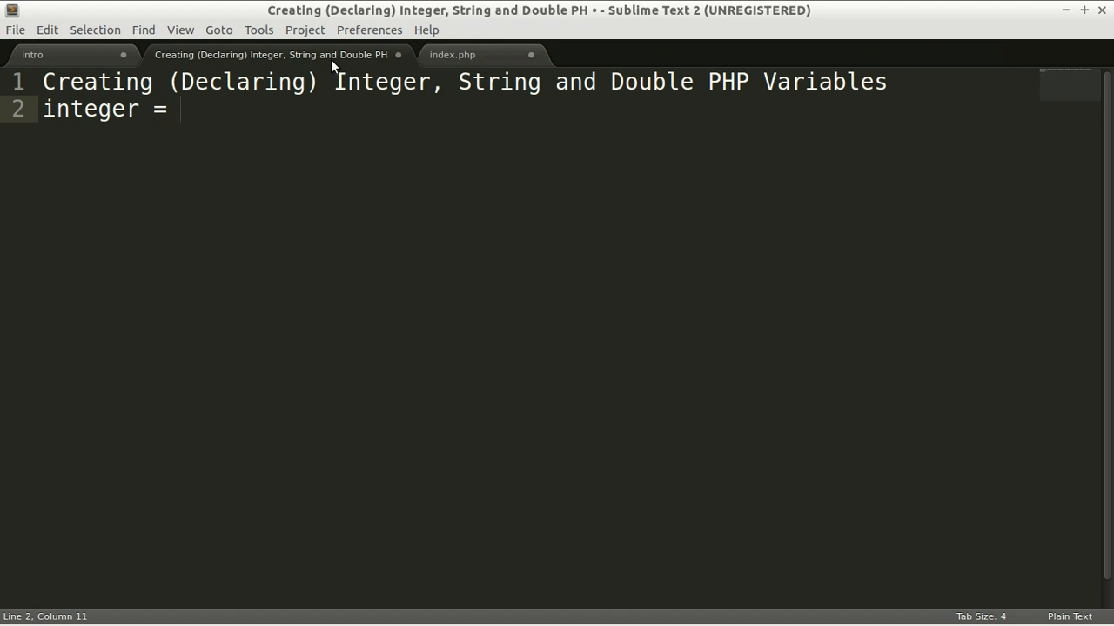
text(1)
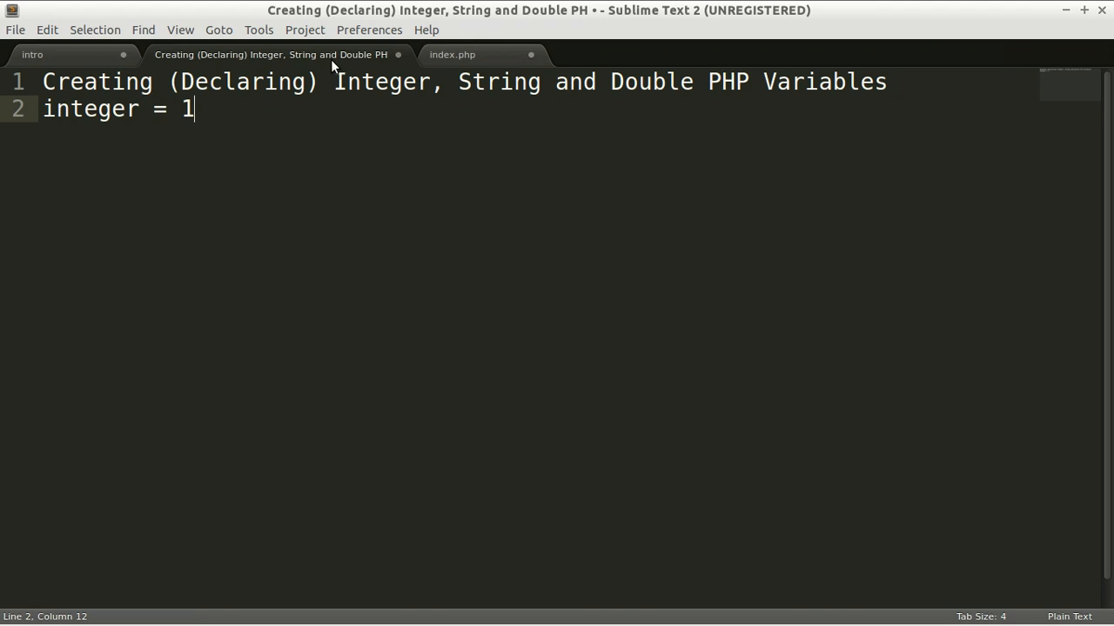
text(,2)
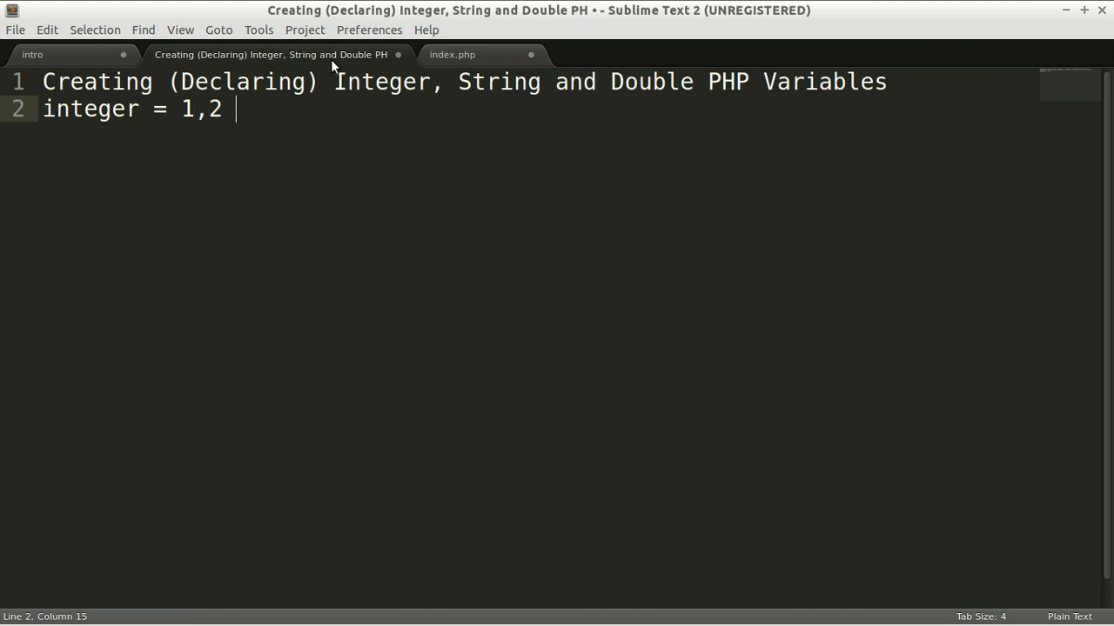
key(BackSpace)
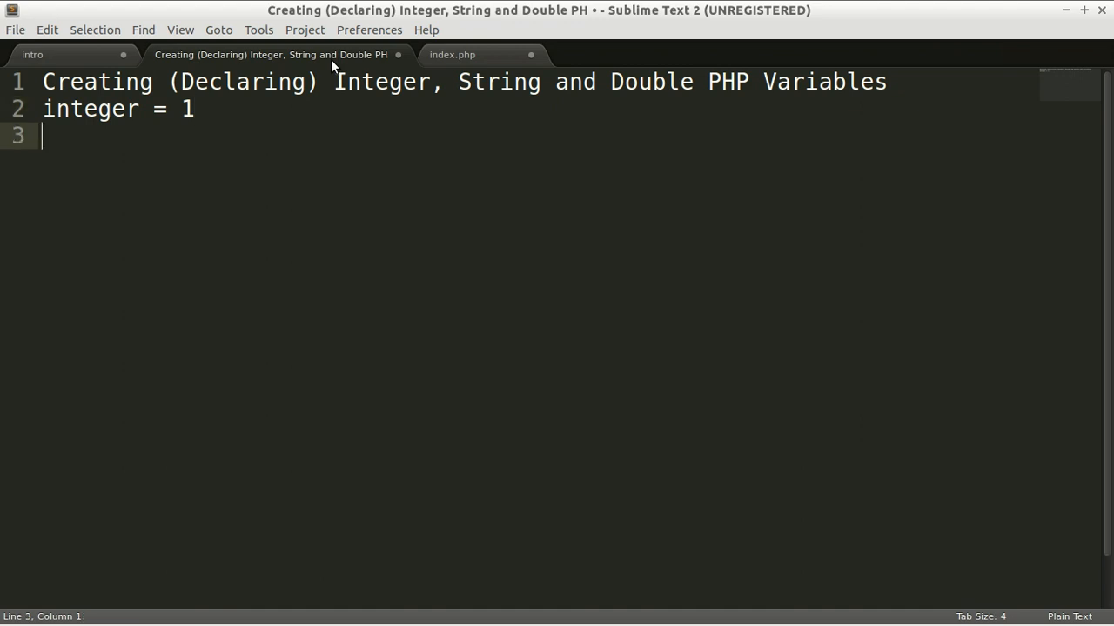
Finish integer as 'any number without comma' and define String as 'character, text'
text(String  =)
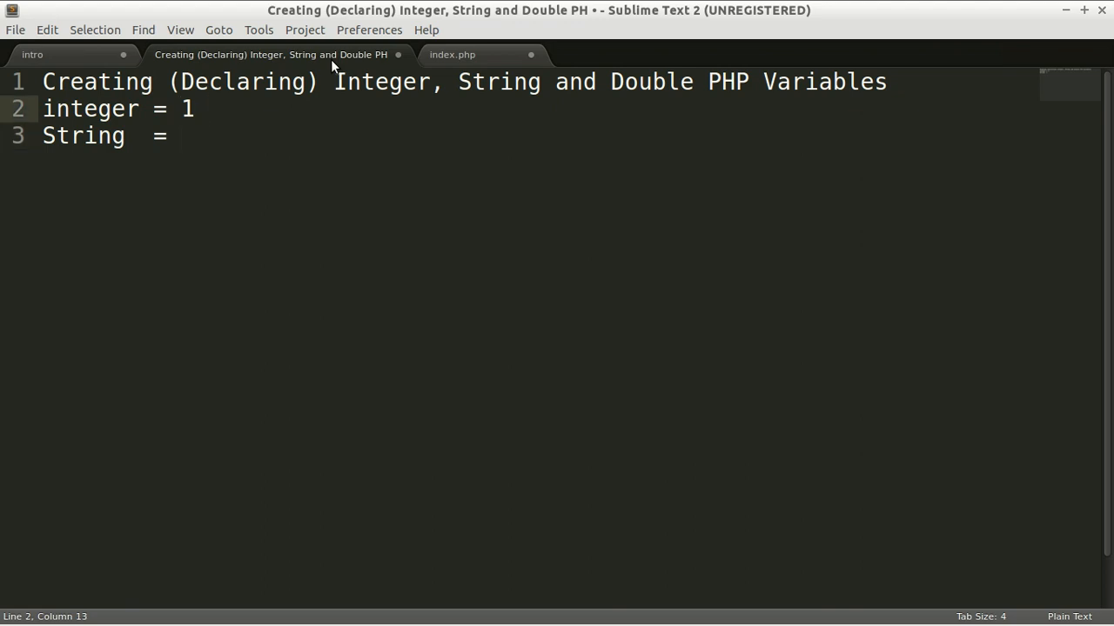
text(any n)
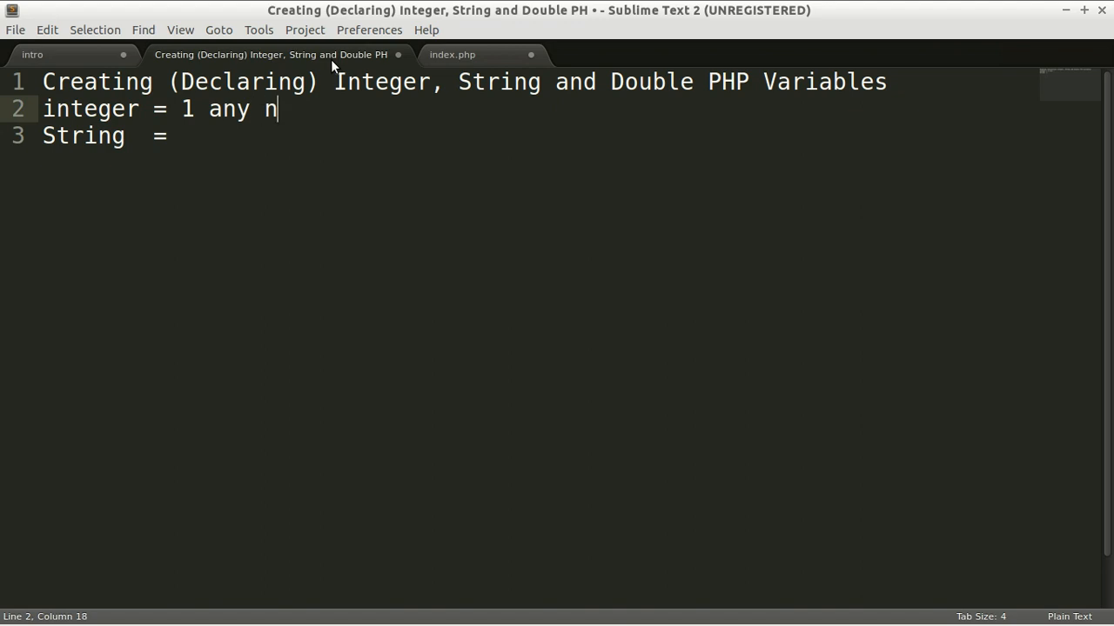
text(um)
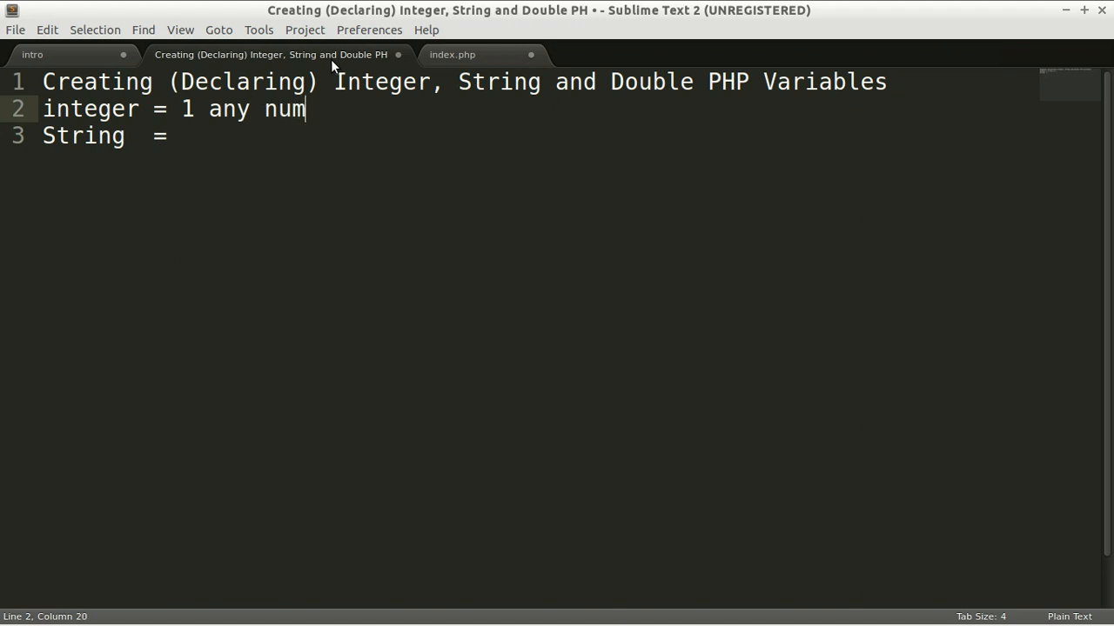
text(ber witho)
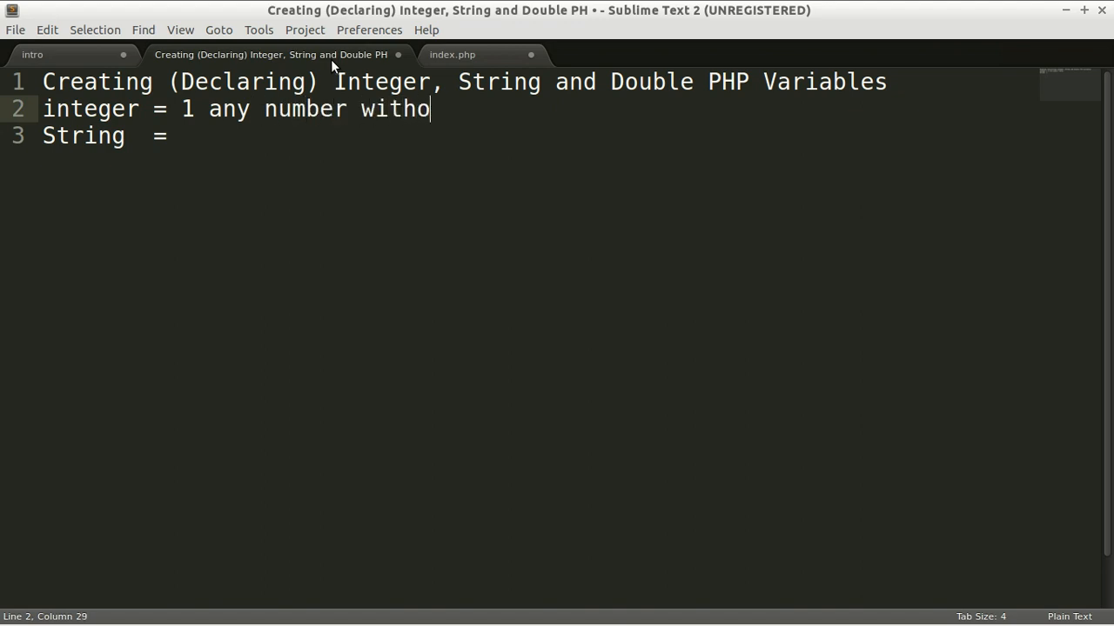
text(ut comma)
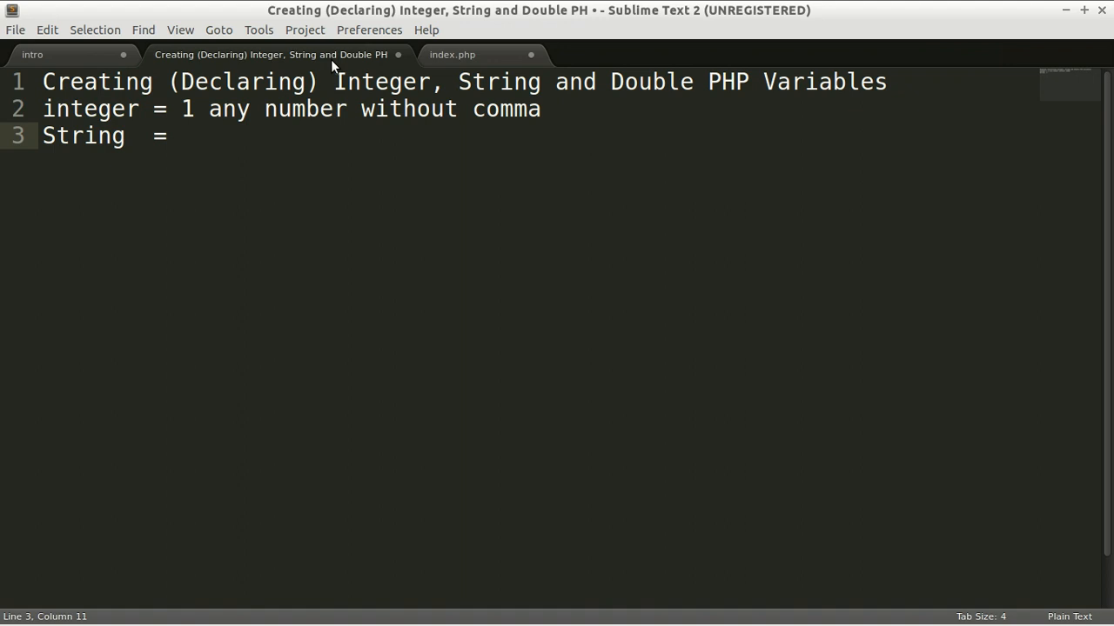
text(char)
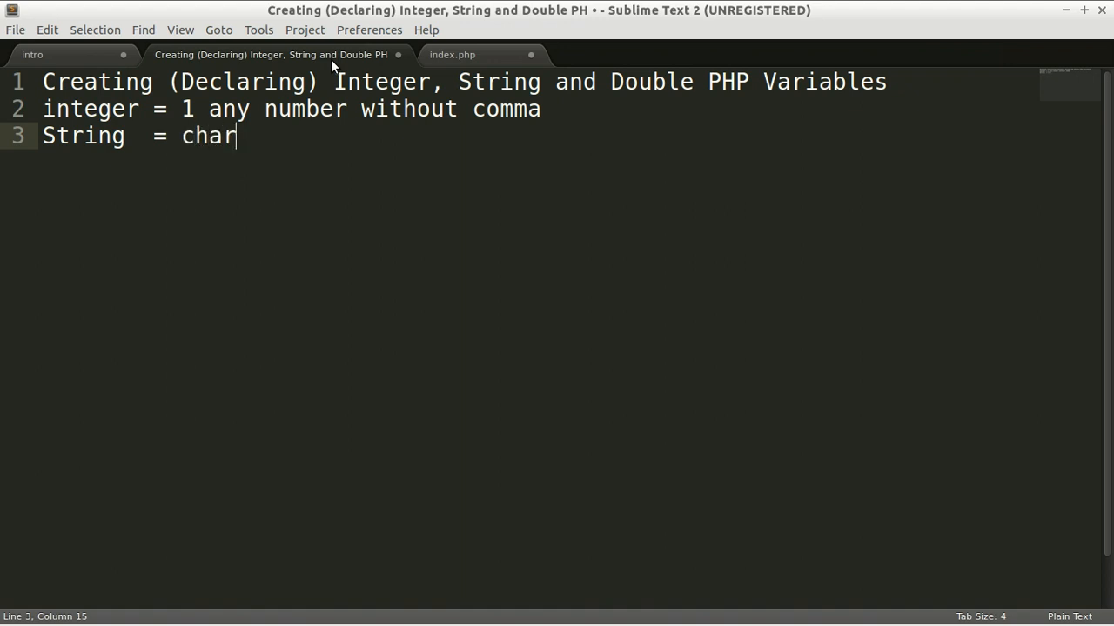
text(acterm)
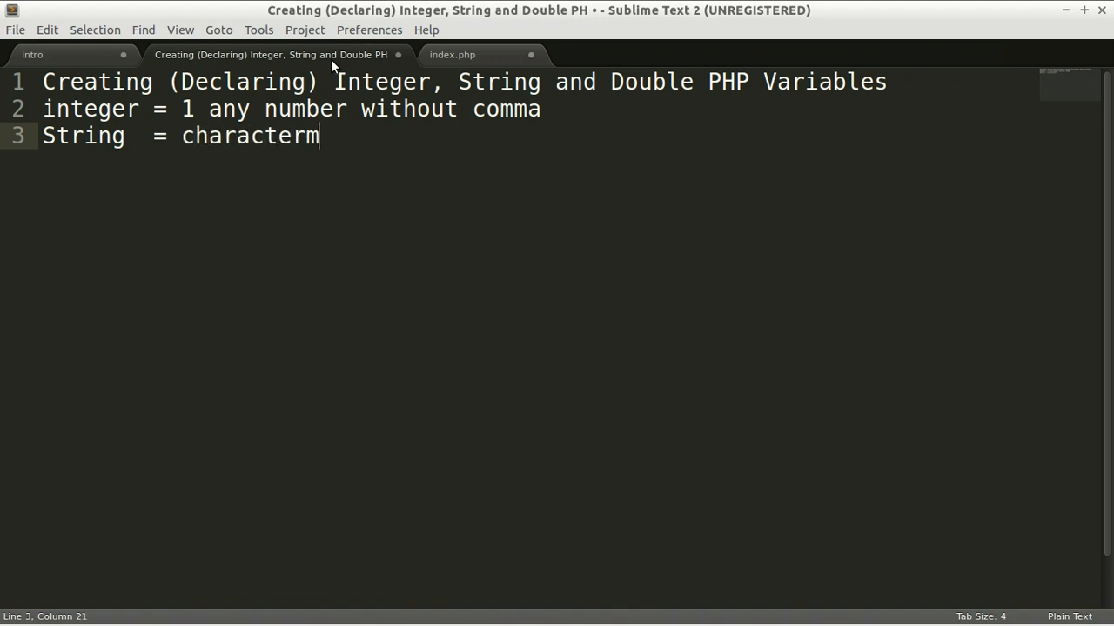
text(, text)
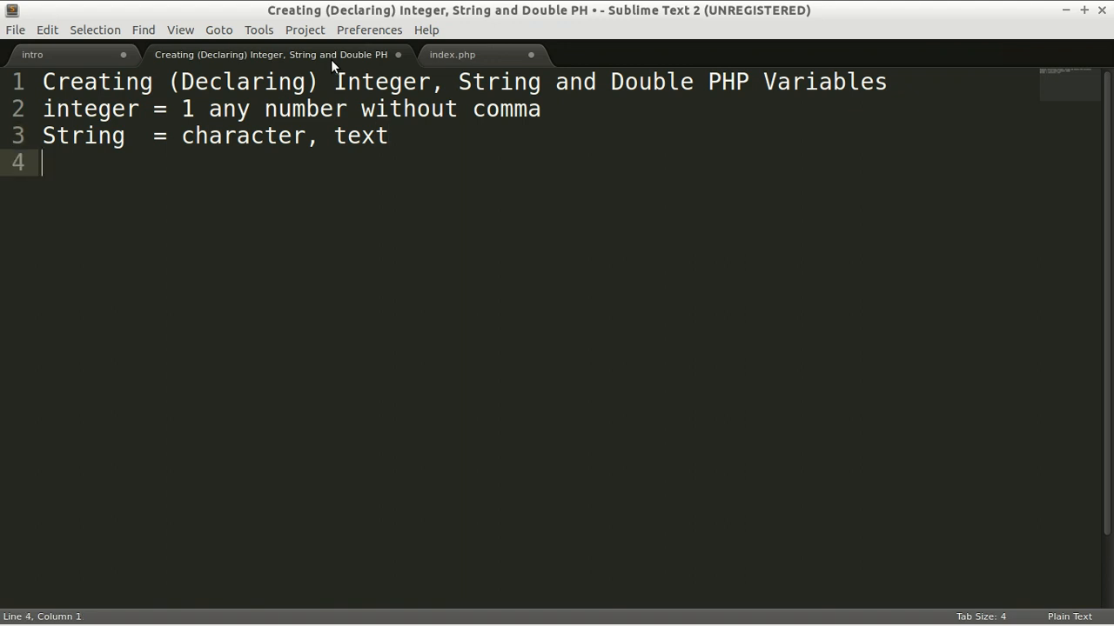
Add a Double note defined as 'decimal number (ex: 1.2'
text(Doub)
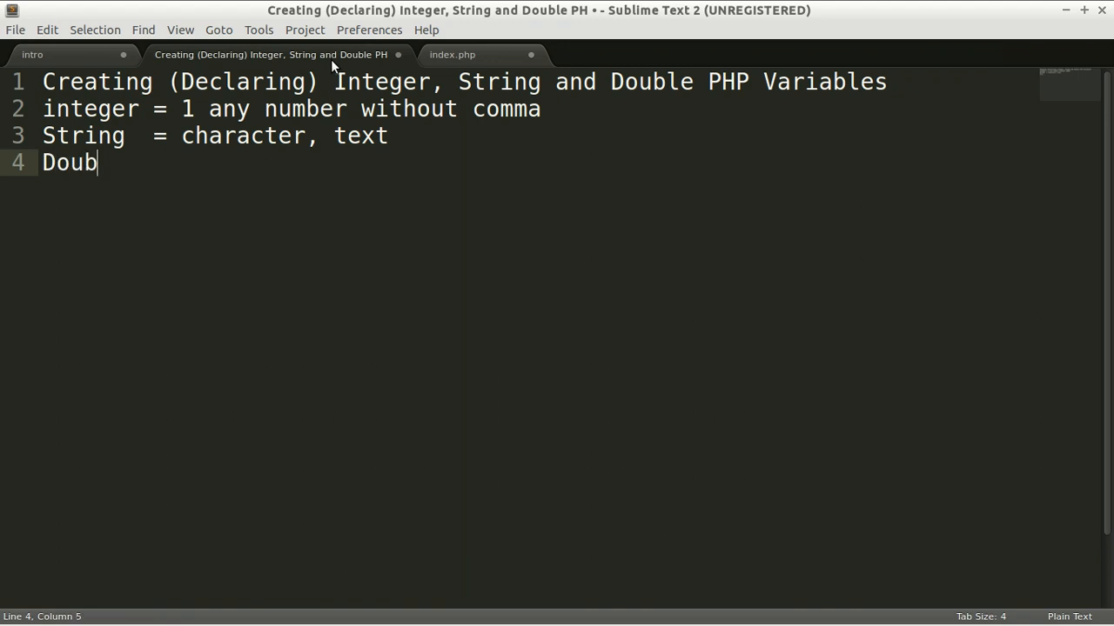
text(le)
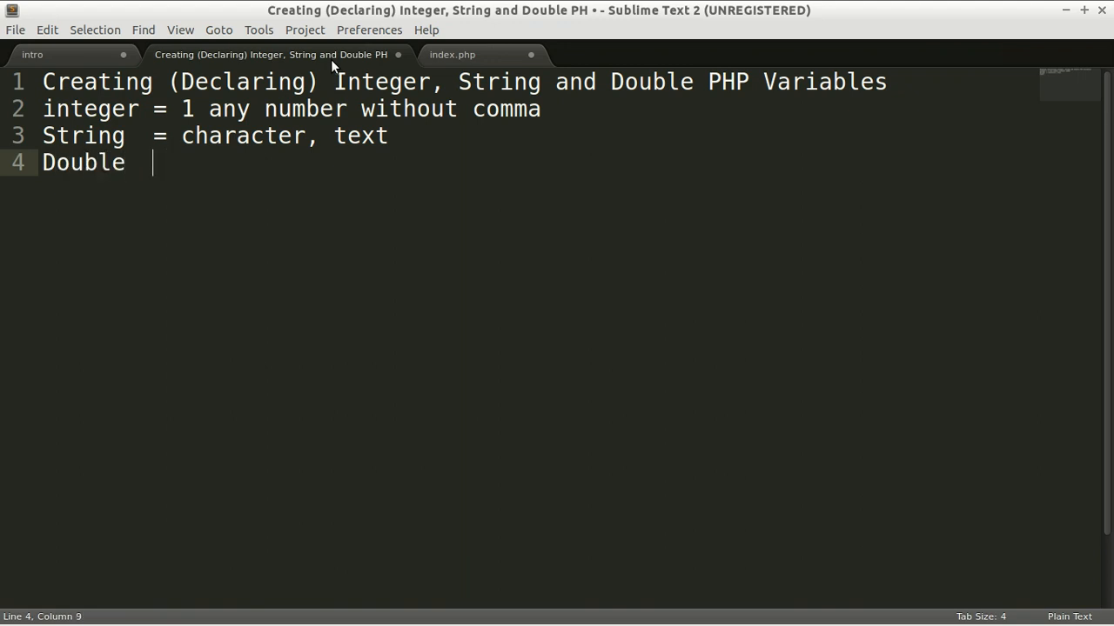
text(= d)
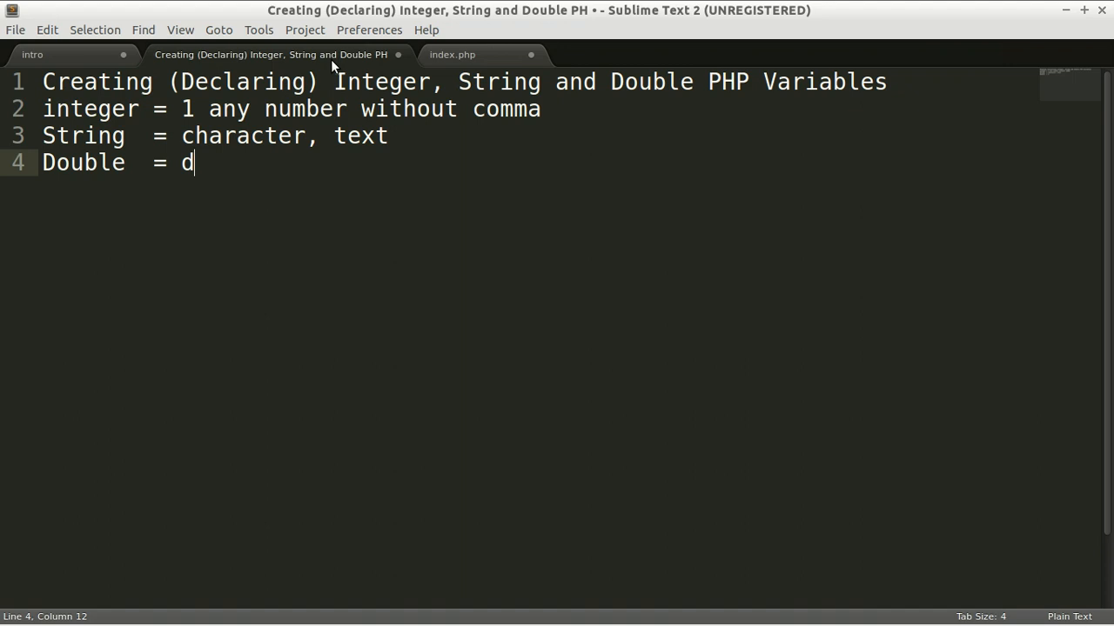
text(ecima)
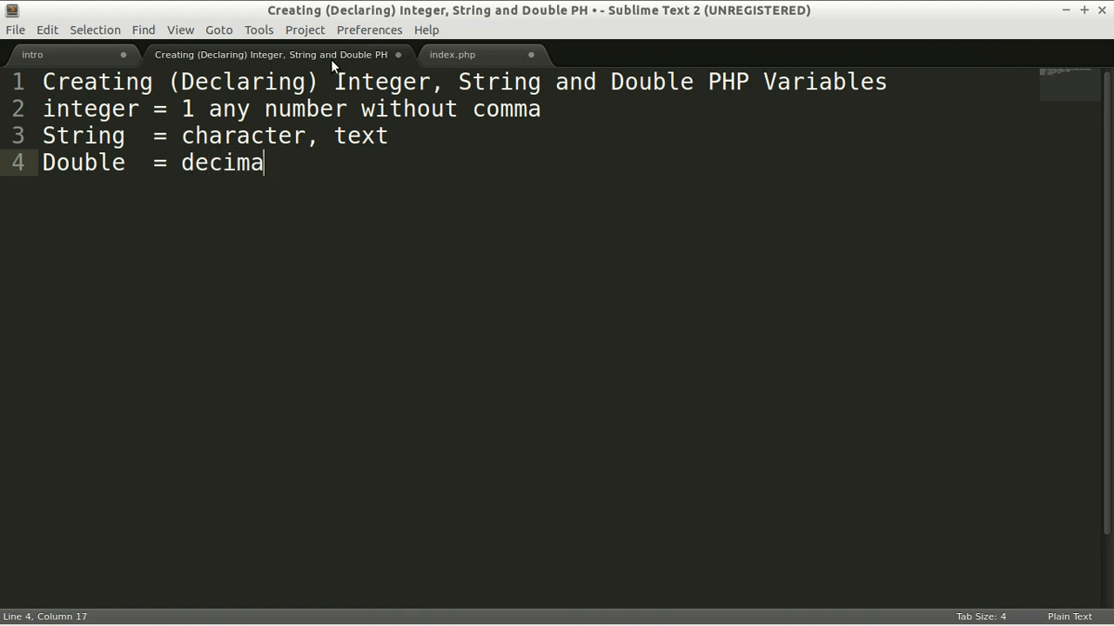
text(l number)
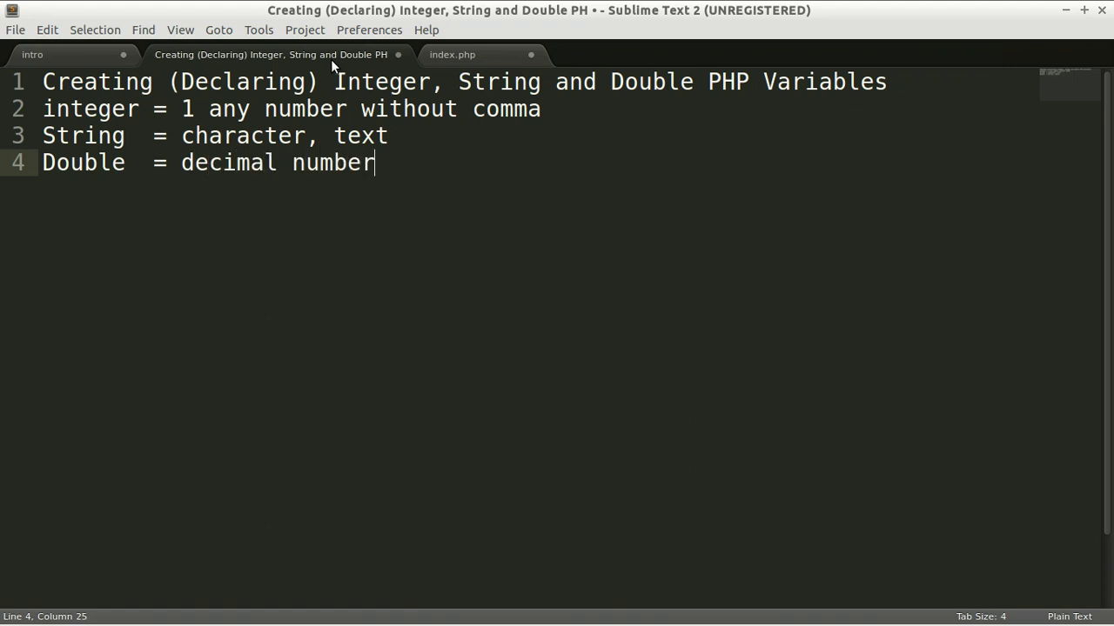
text((e))
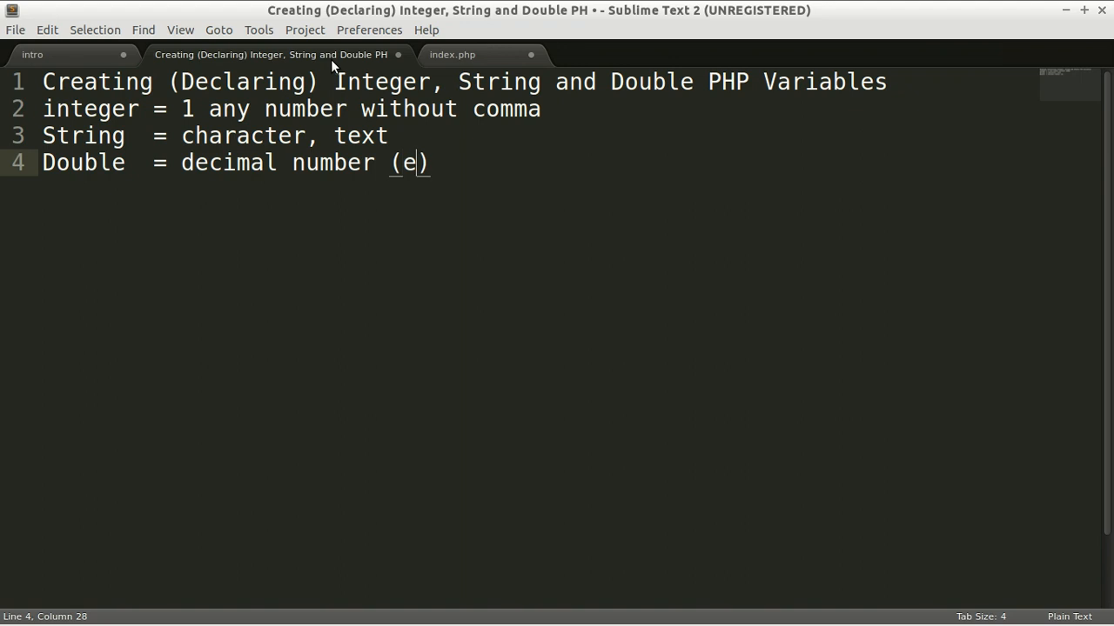
text(x: 1)
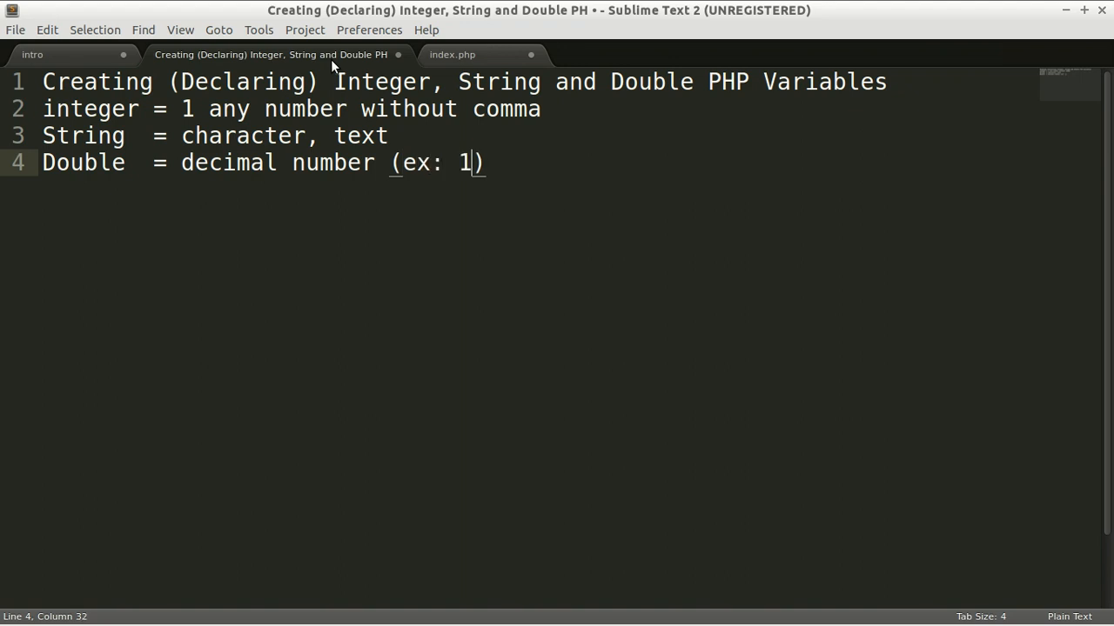
text(.2)
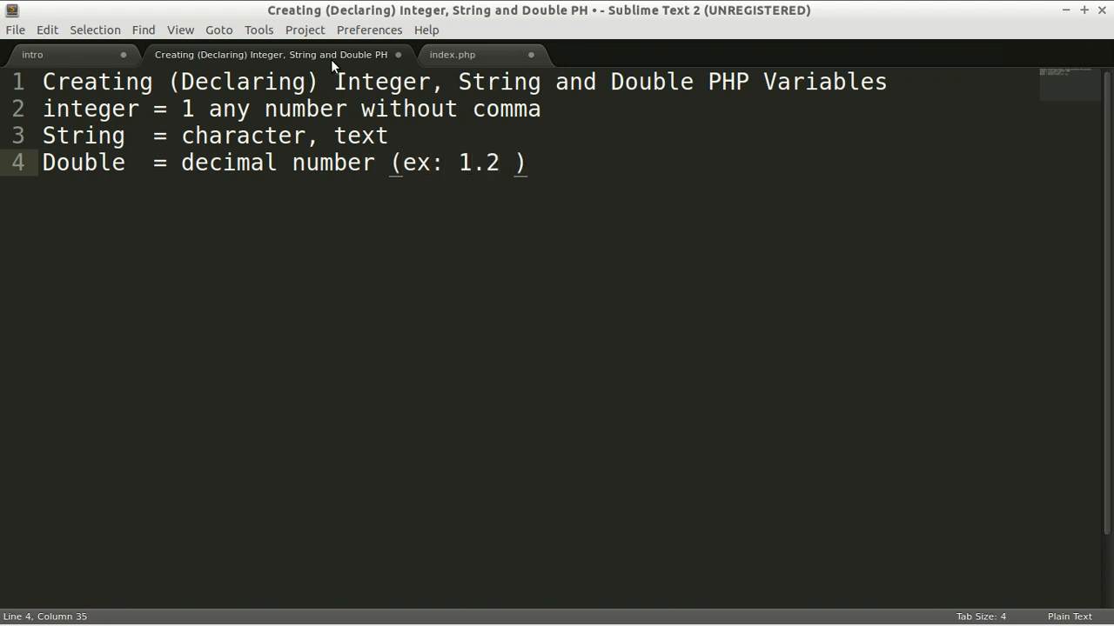
Extend the Double example to read '1.2 or 3.4' and tidy the stray text below
text(or)
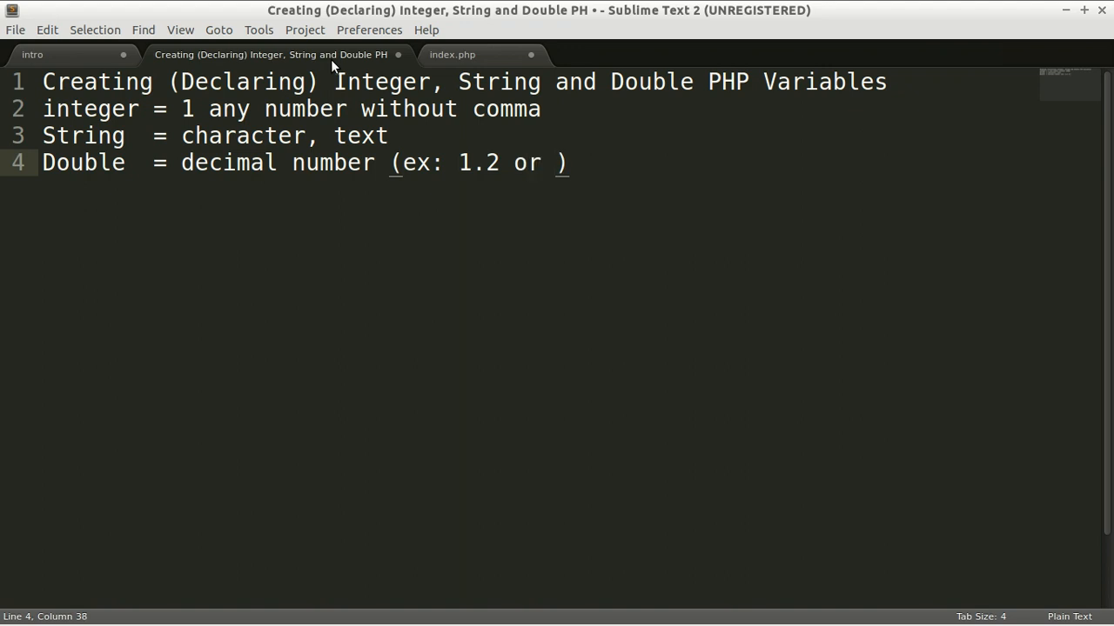
text(3.)
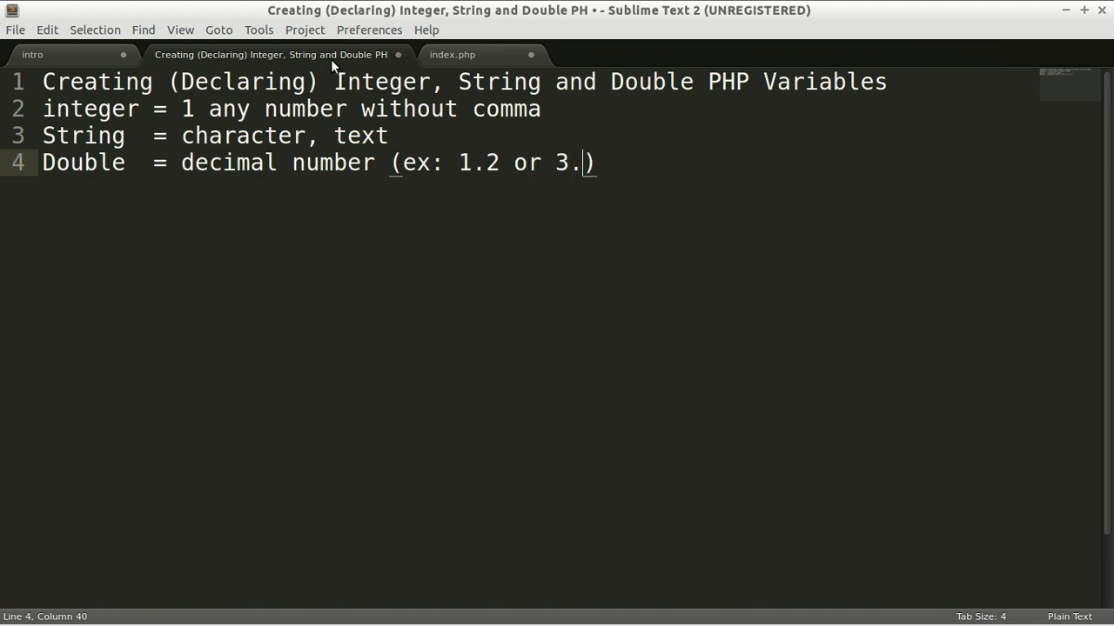
text(4)
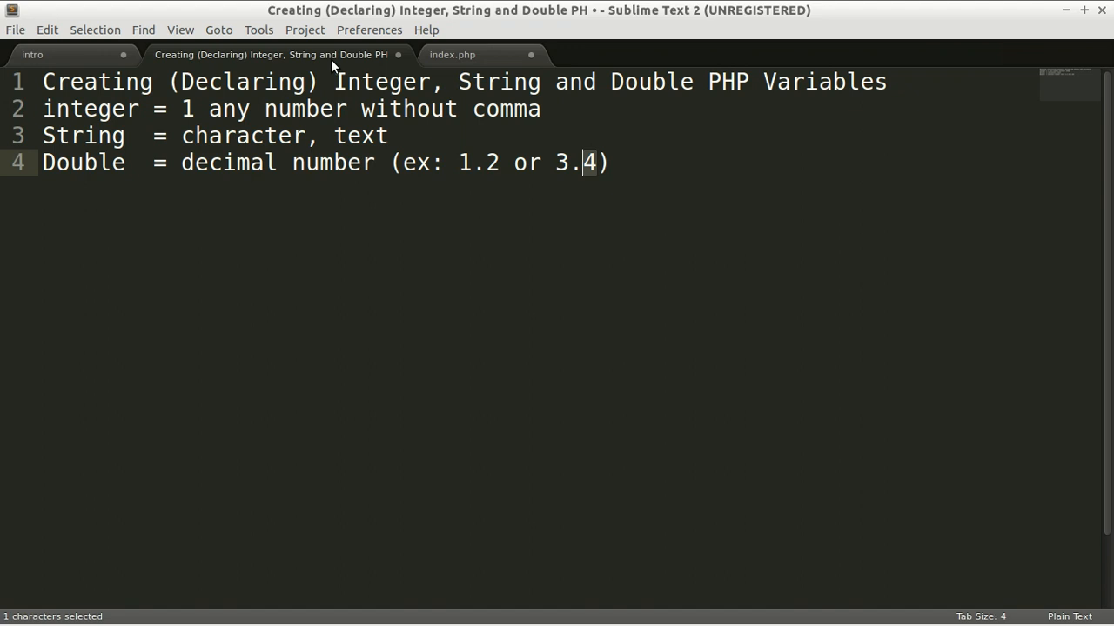
drag(585, 164, 456, 164)
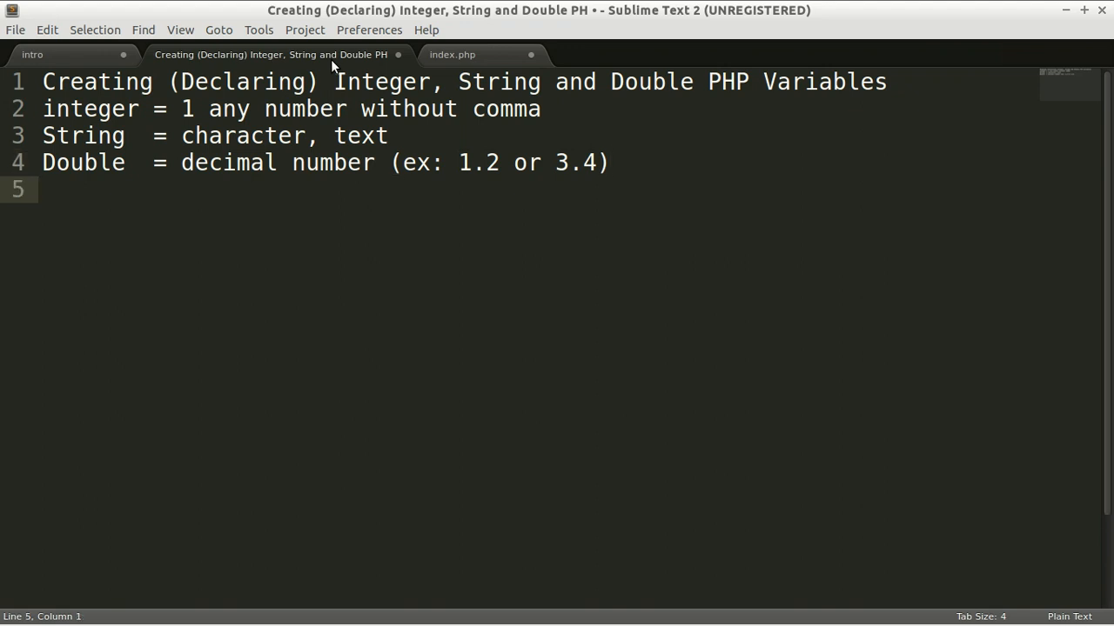
text(arrat\)
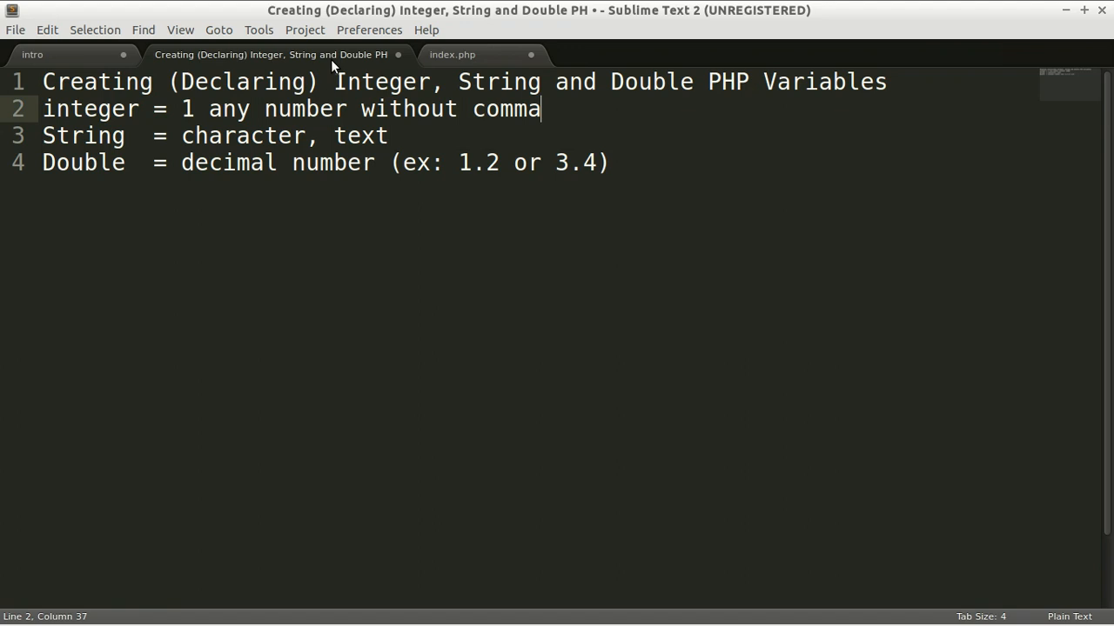
mouse_move(103, 163)
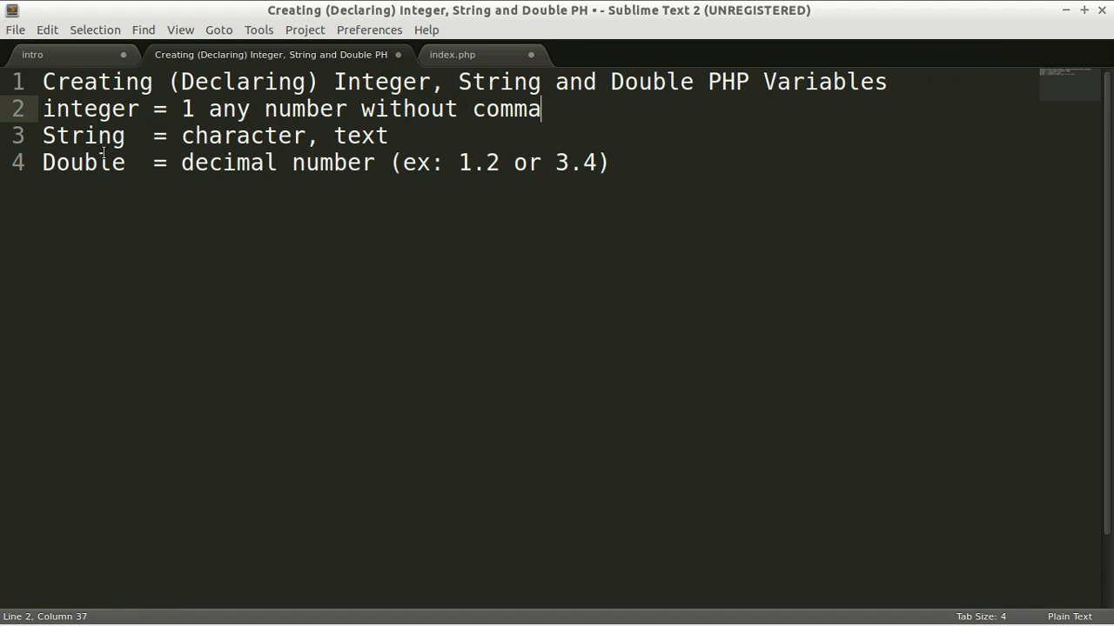
mouse_move(467, 54)
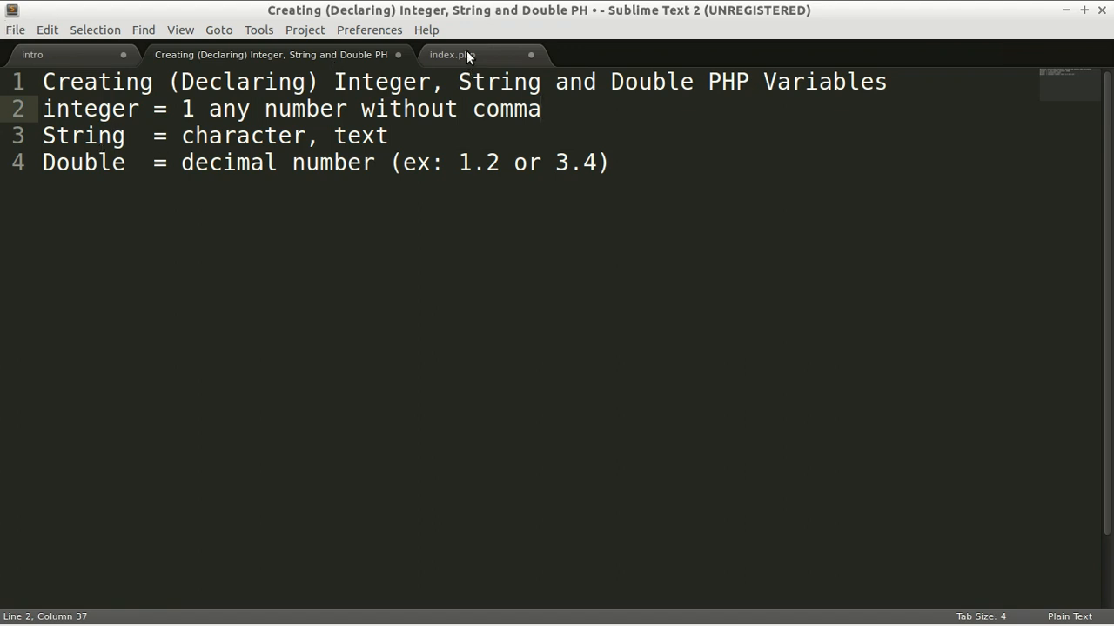
In index.php declare '$a = 1;' with an //integer comment
click(449, 54)
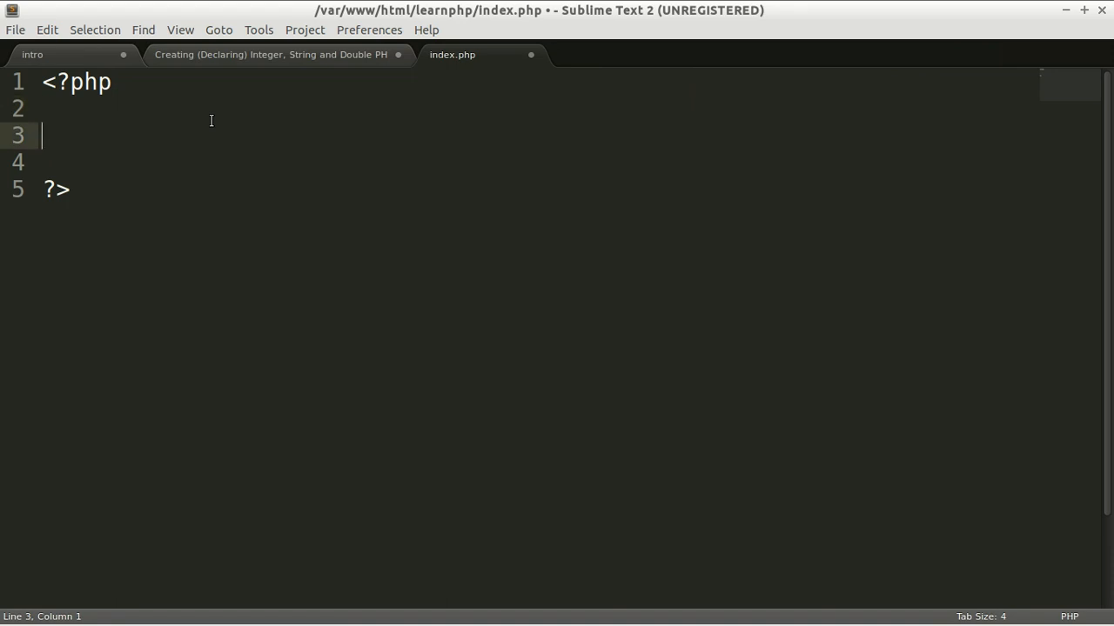
text($)
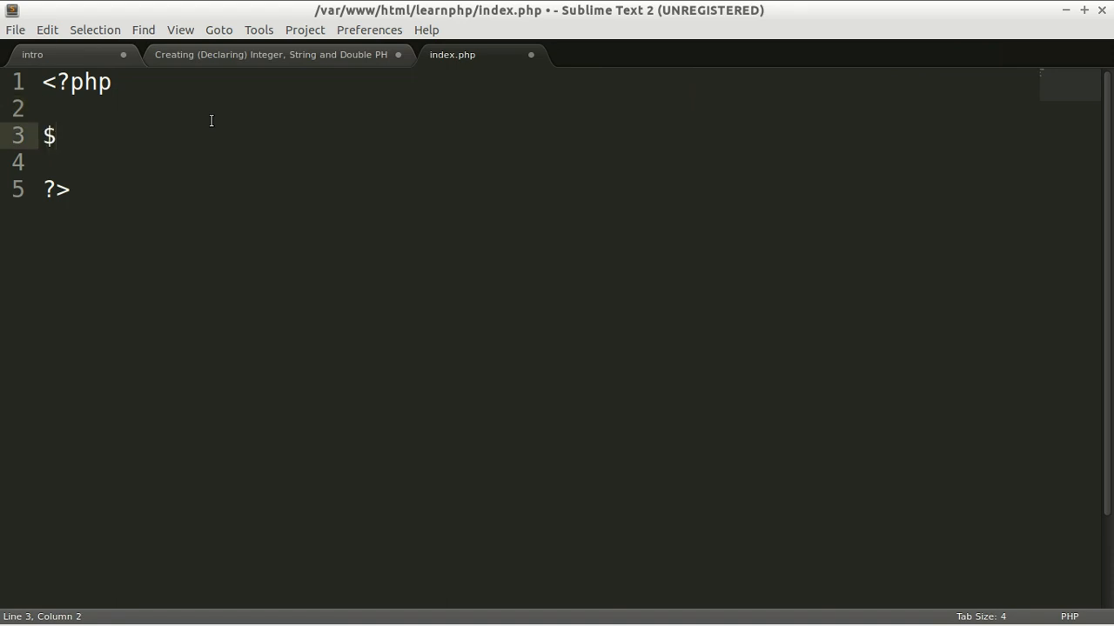
text(a =)
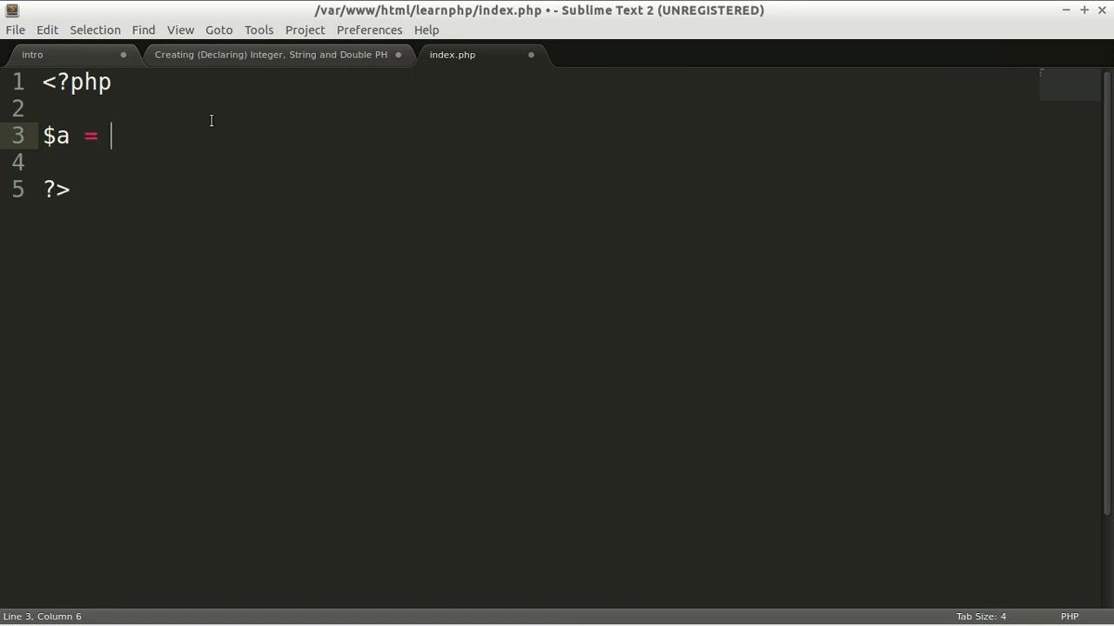
text(1; //)
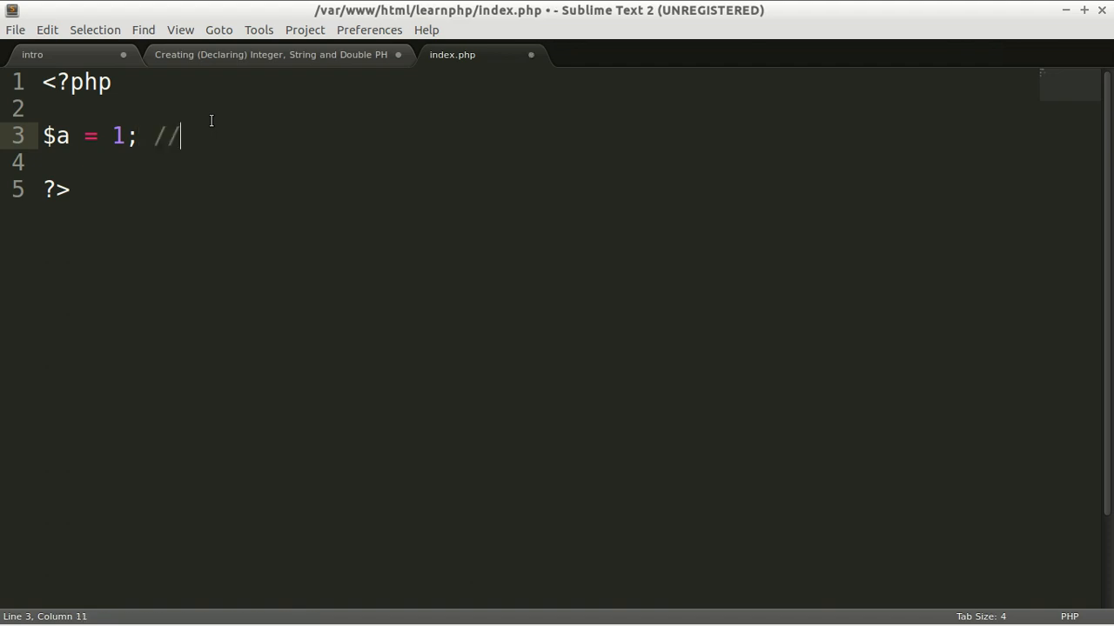
text(inte)
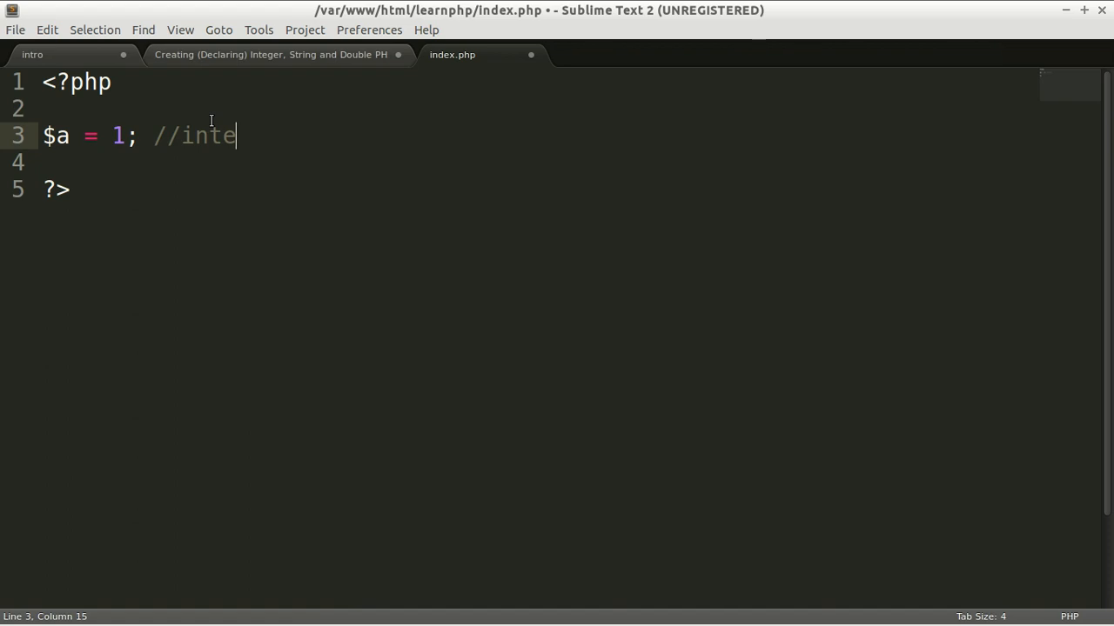
text(ger)
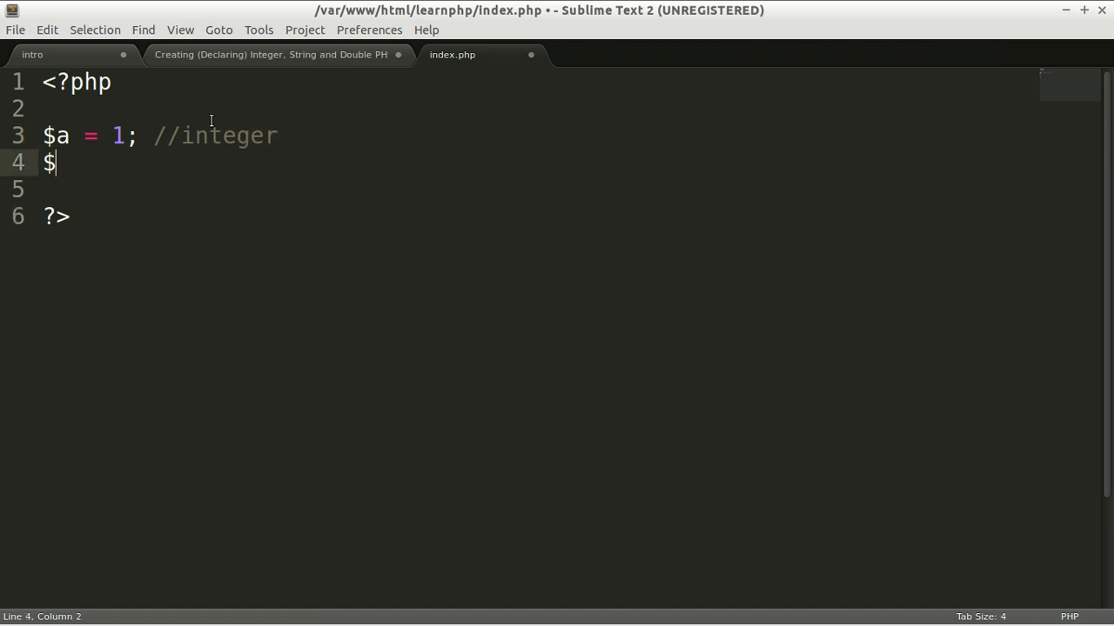
Declare '$b = "Hi, everyone";' with a //string comment
text(b =)
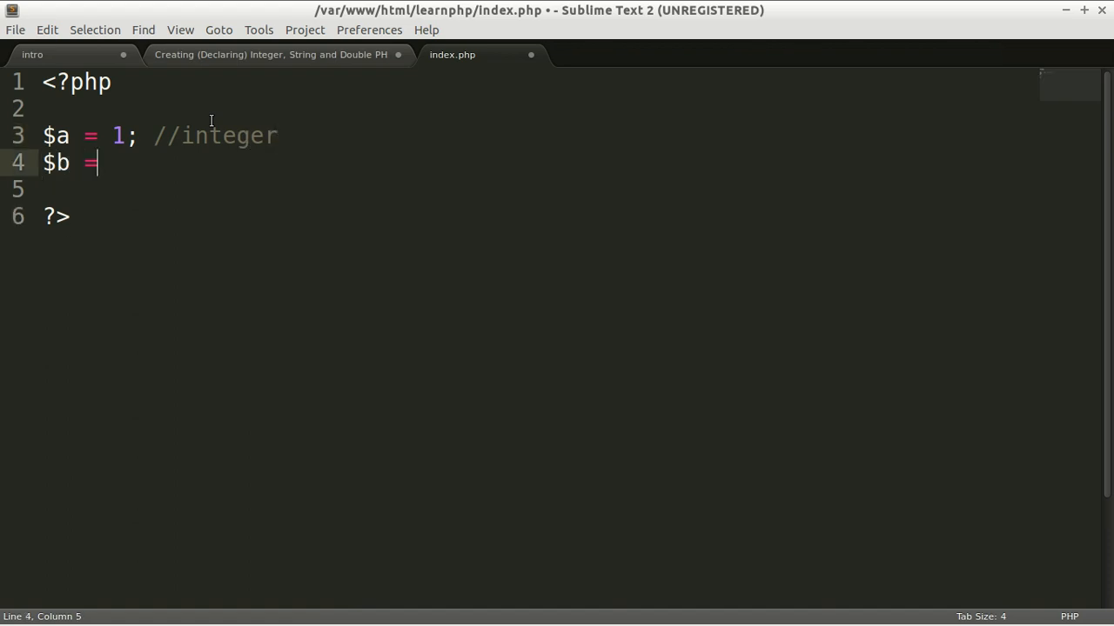
text(" ")
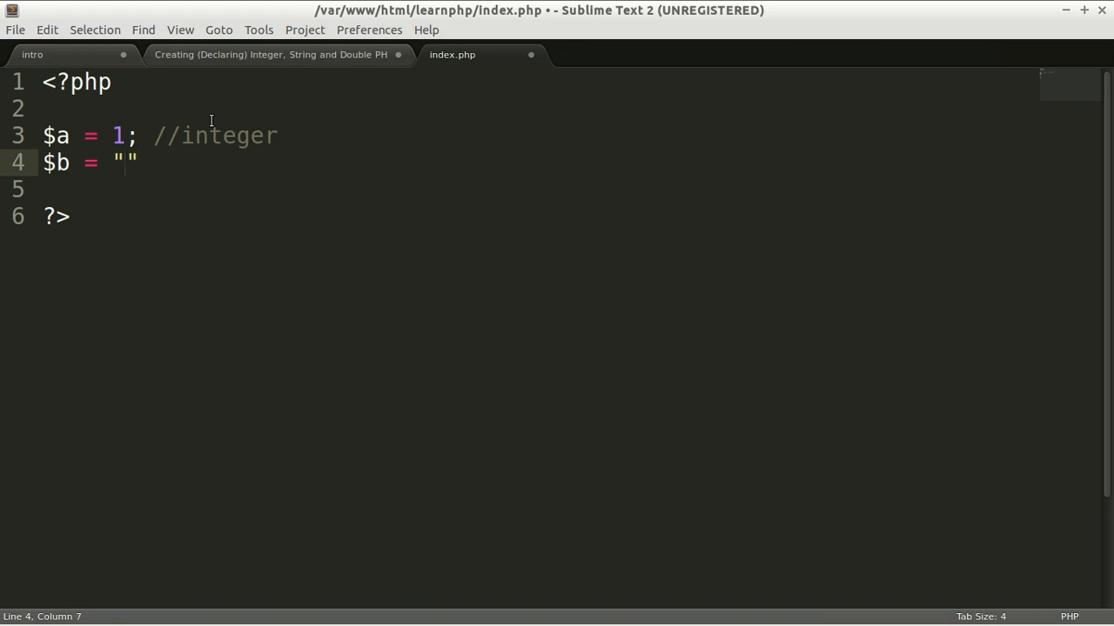
key(right)
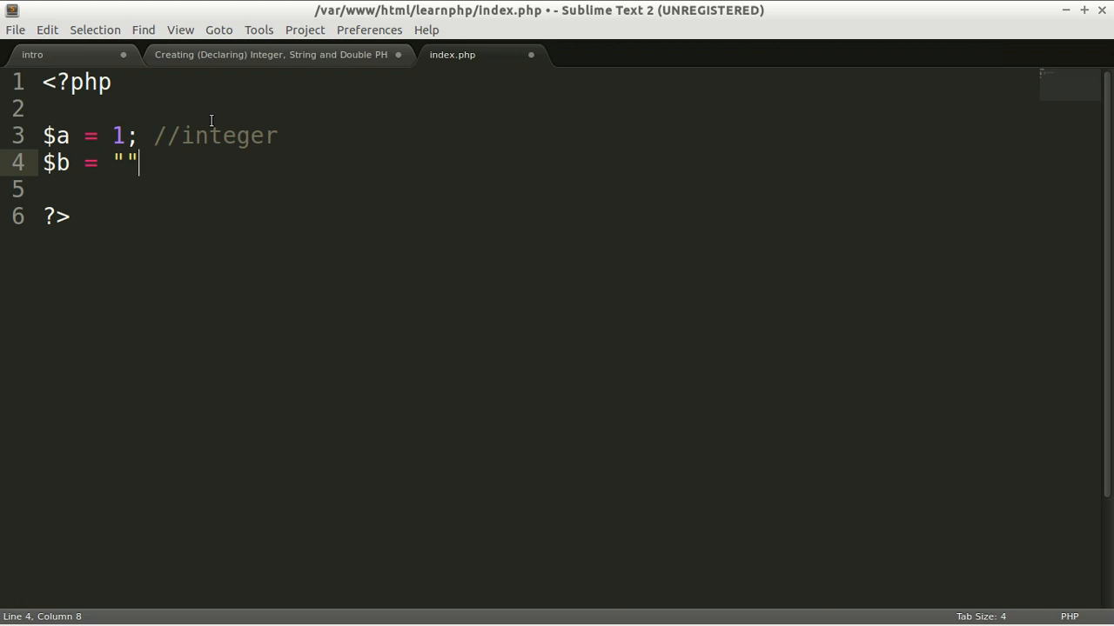
text(;)
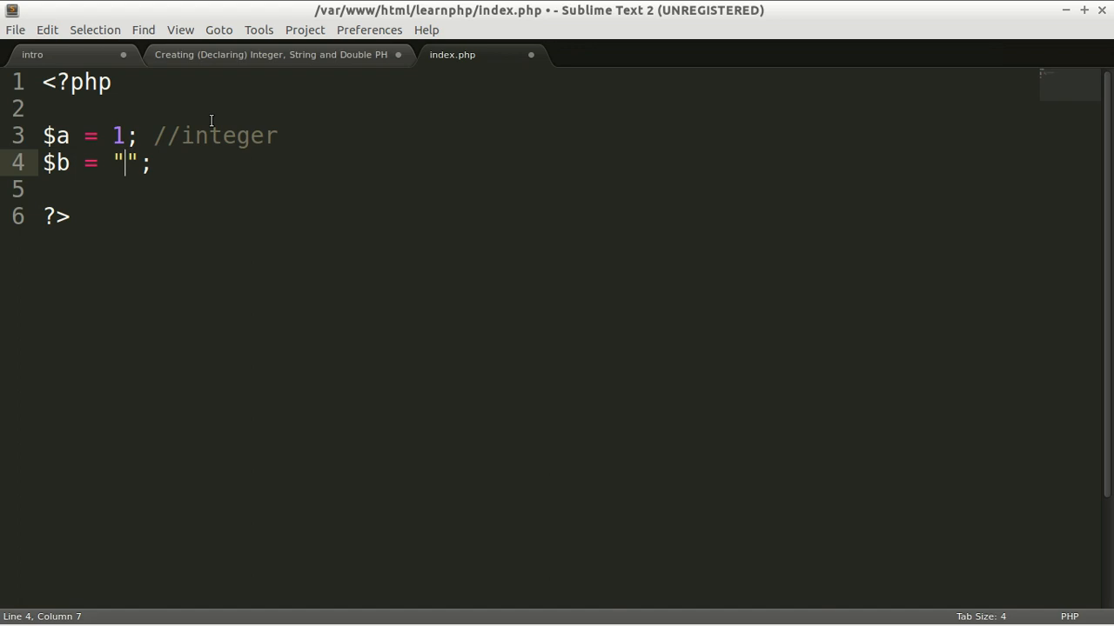
text(Hi, ever)
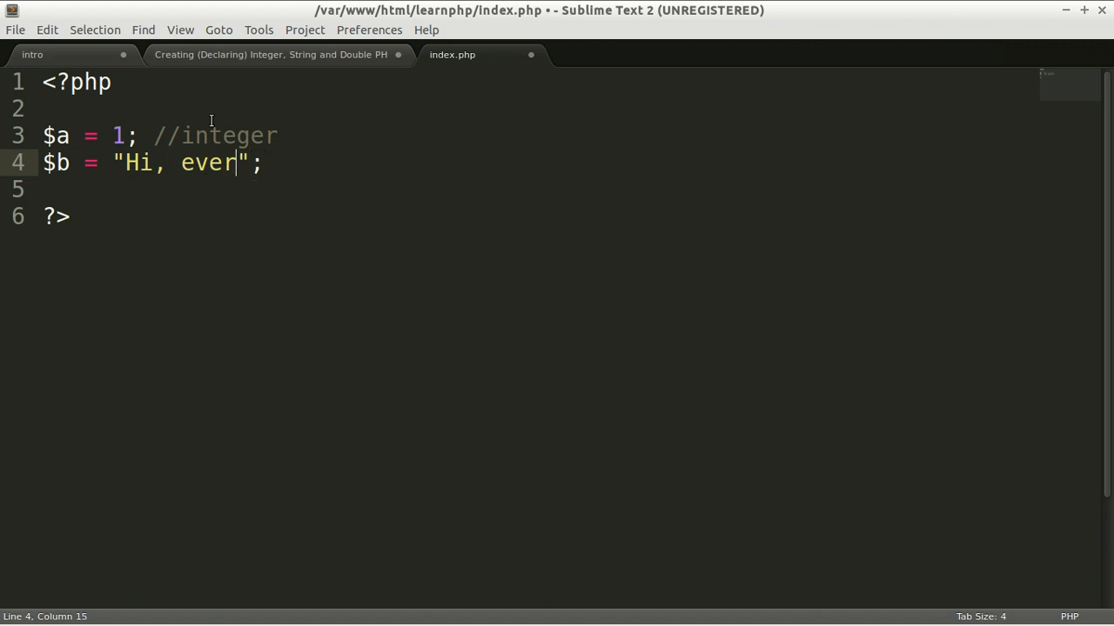
text(yone)
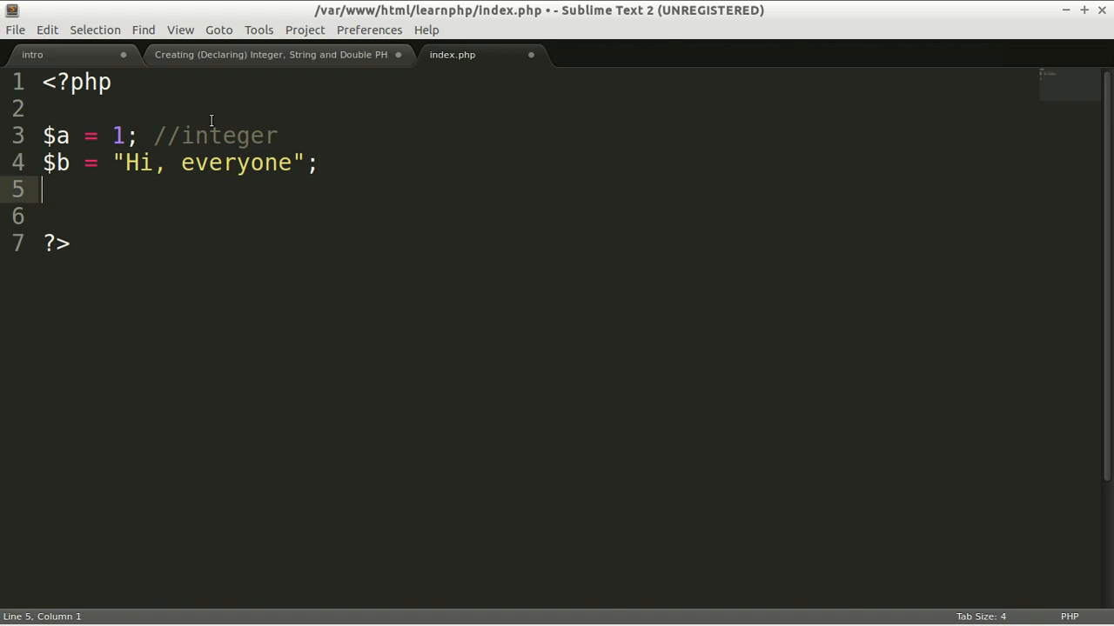
text(//)
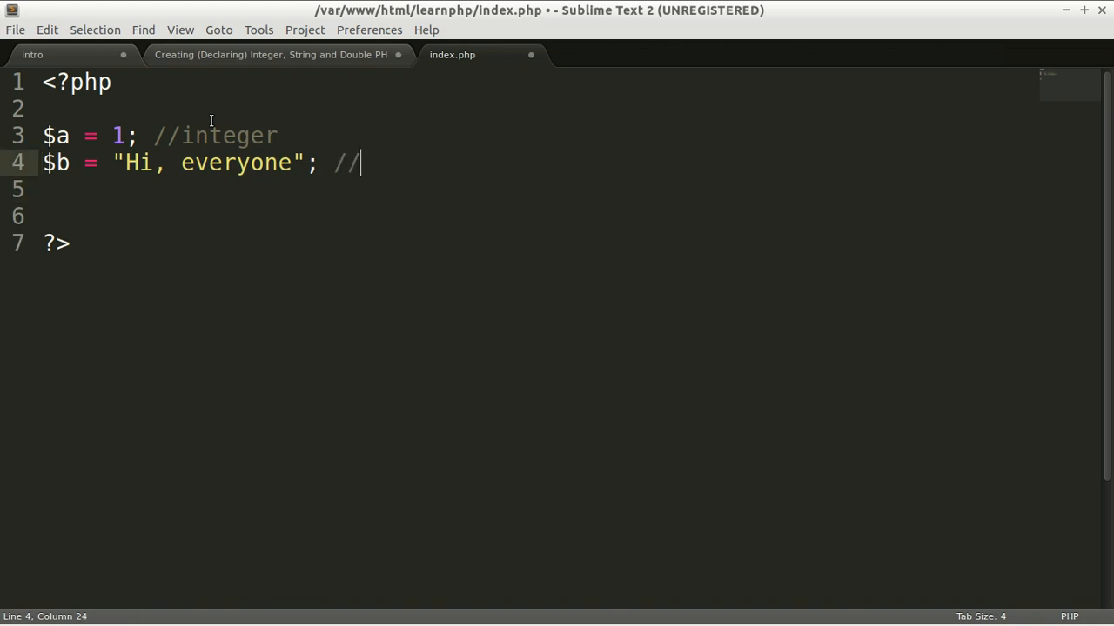
text(str)
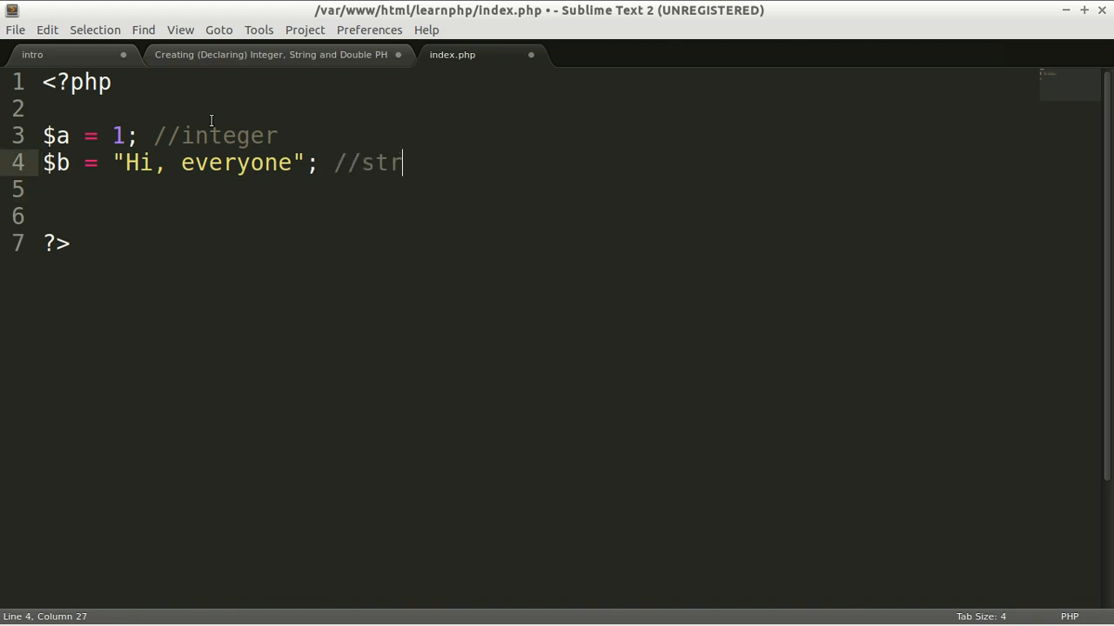
text(ing)
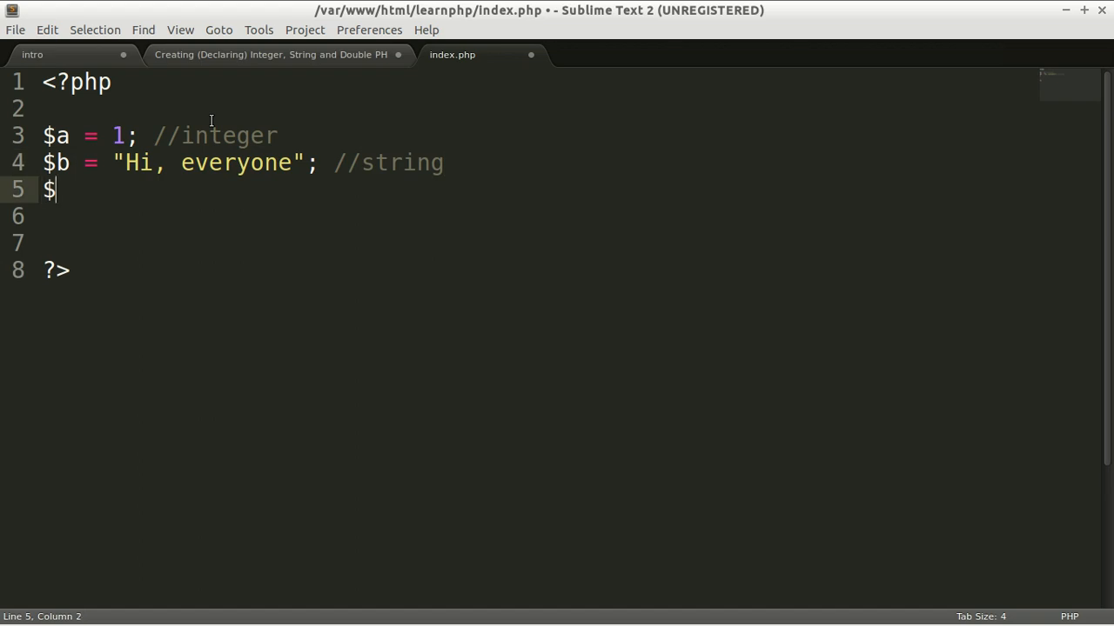
Declare '$c = 5.2' without quotes and comment it //Double
text(c =)
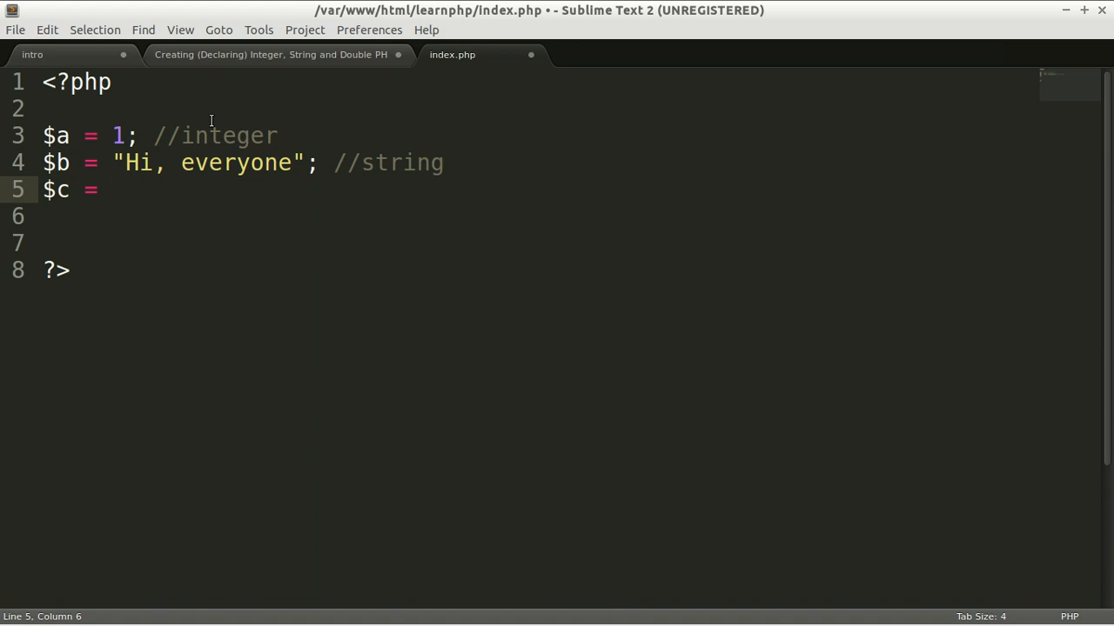
text(")
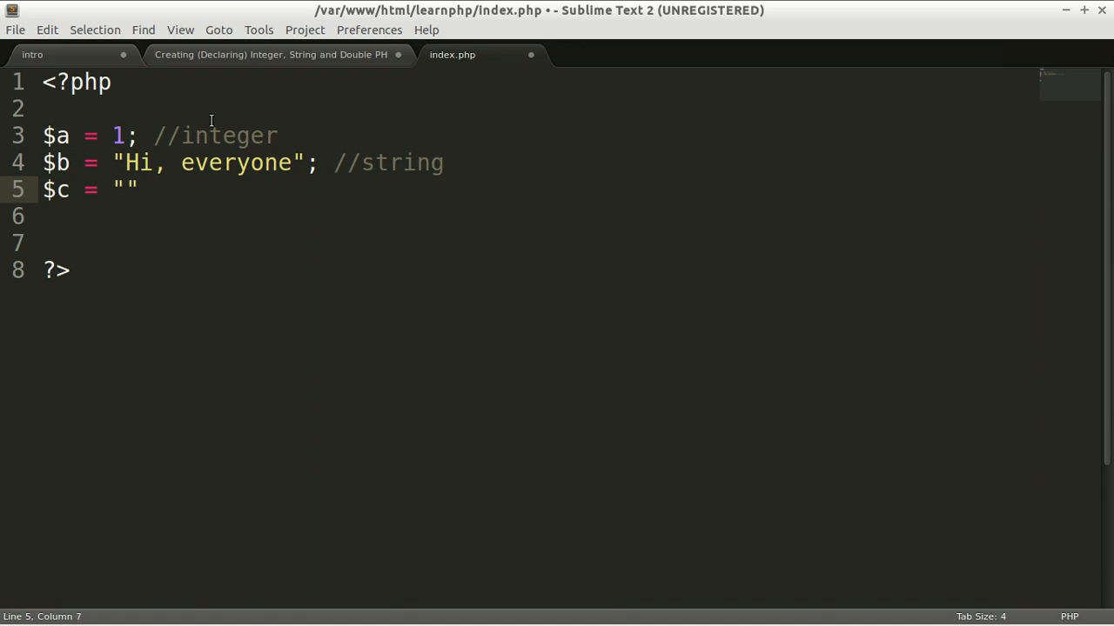
key(BackSpace)
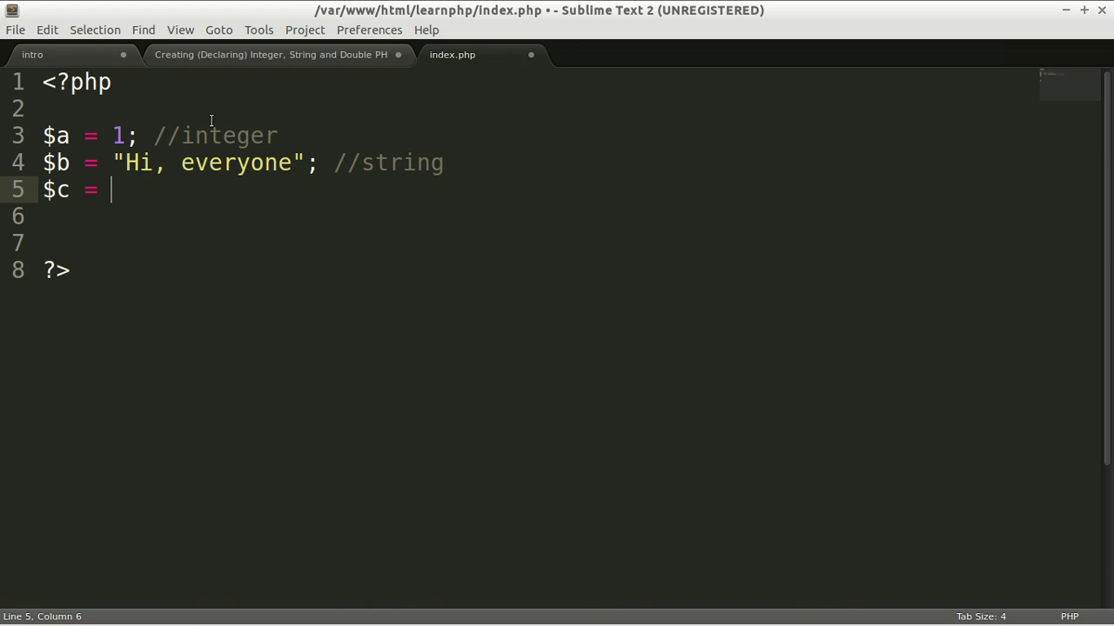
text(1.)
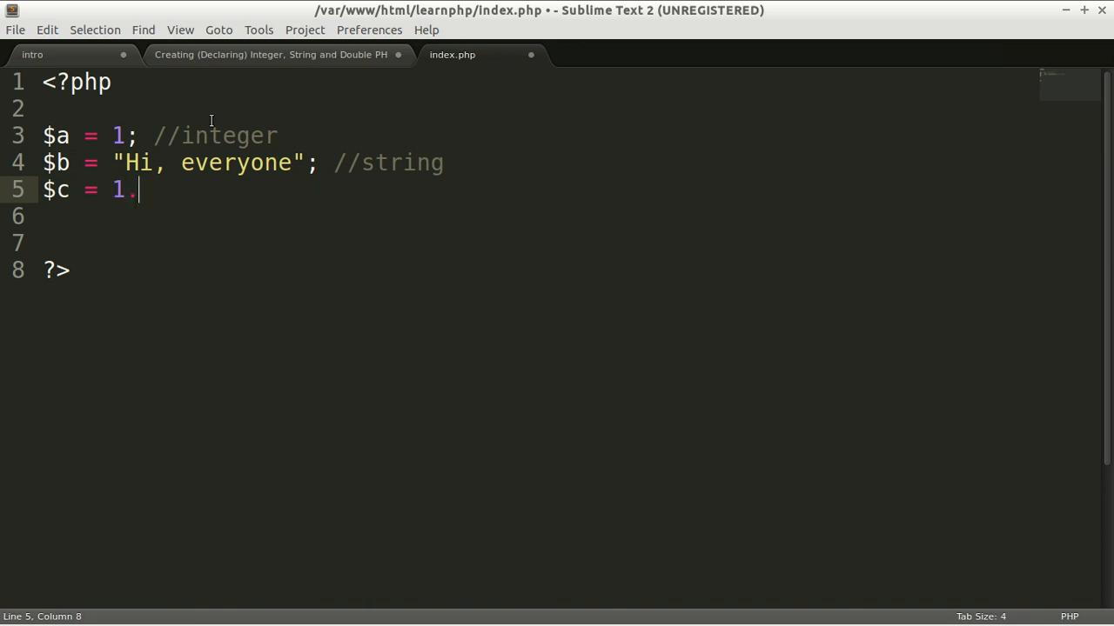
text(2)
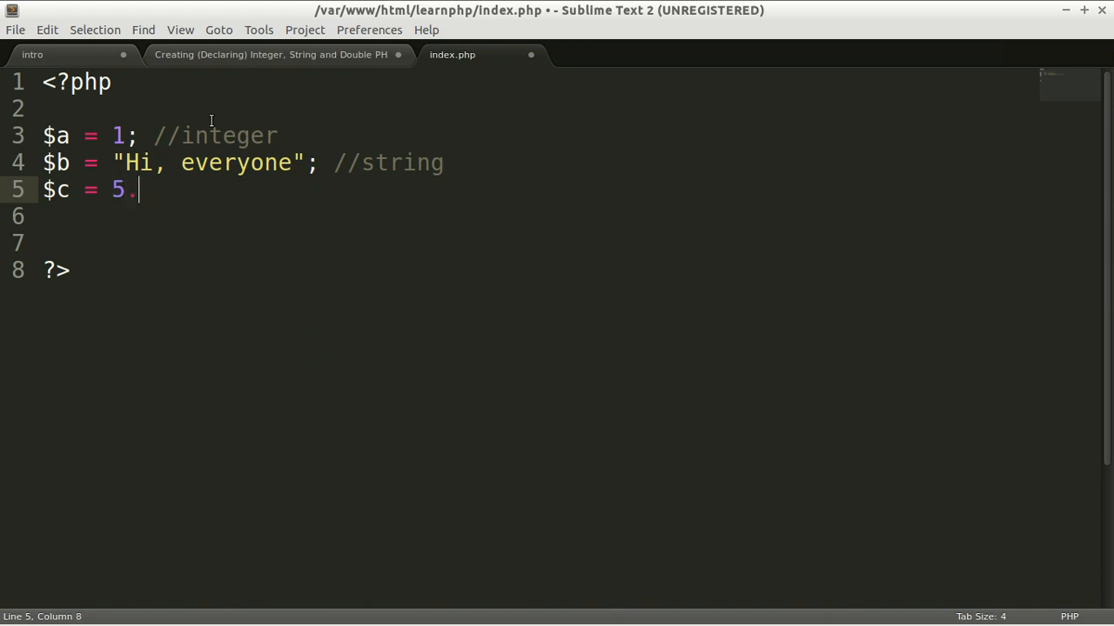
text(2 //)
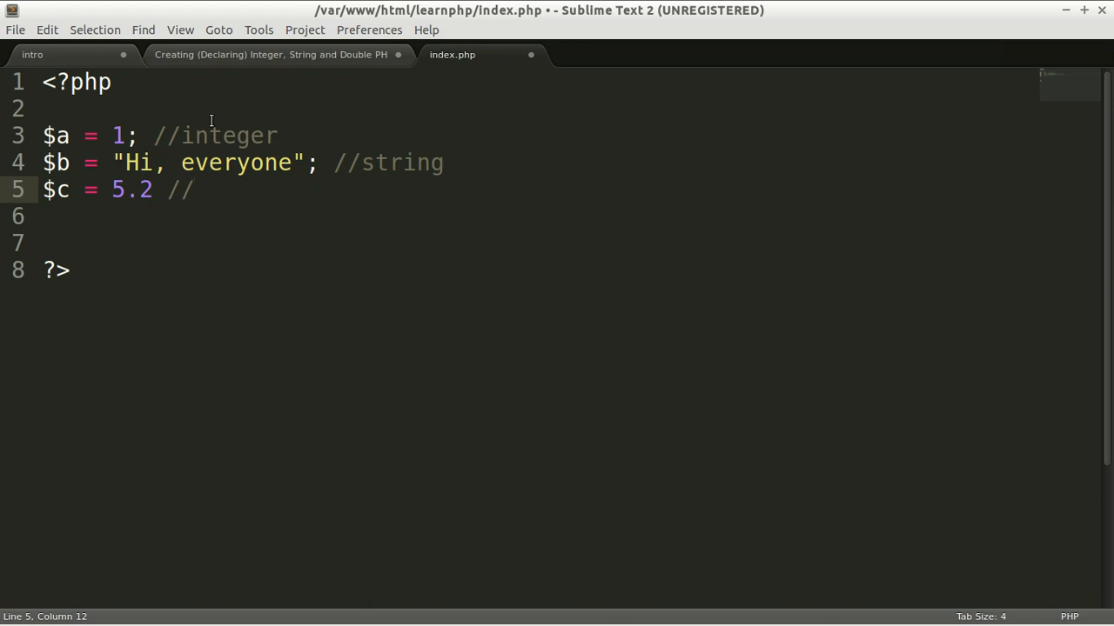
text(Do)
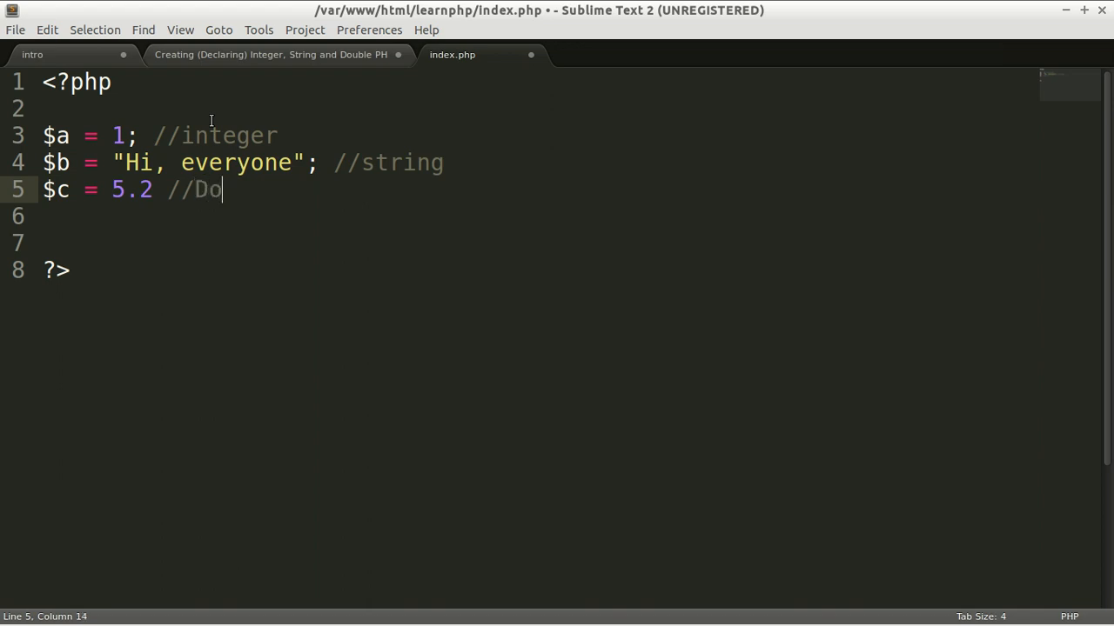
text(uble)
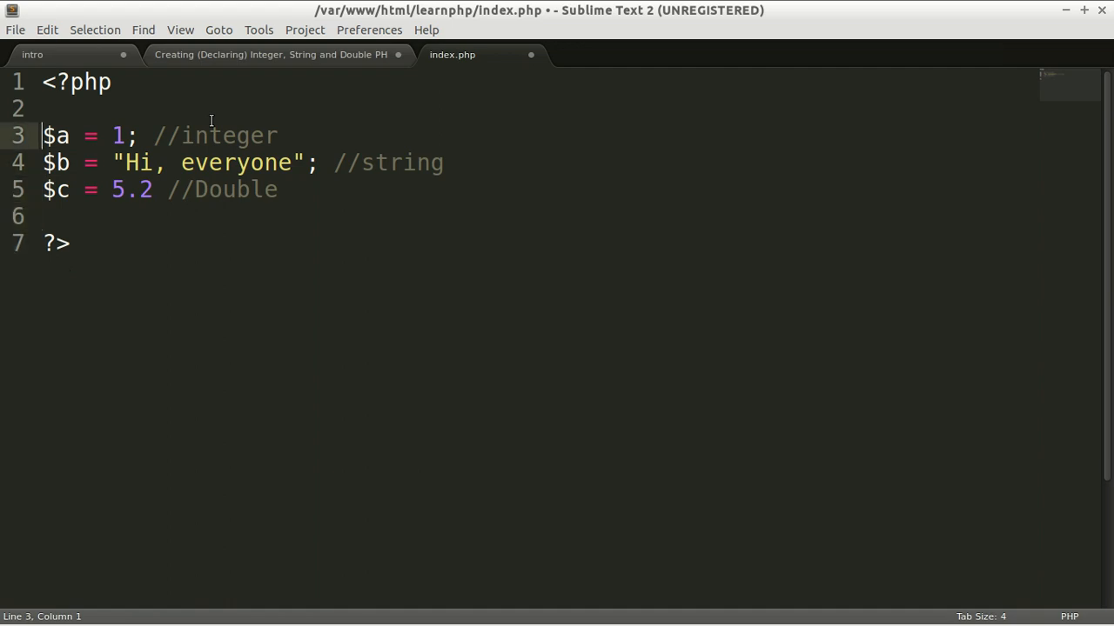
key(ctrl+s)
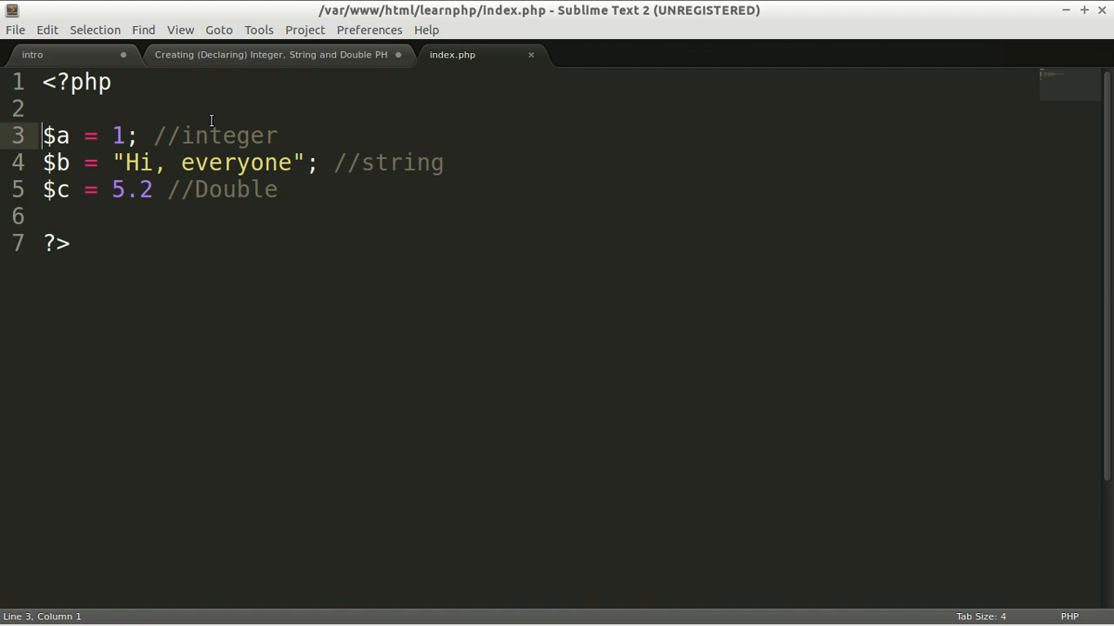
text(int)
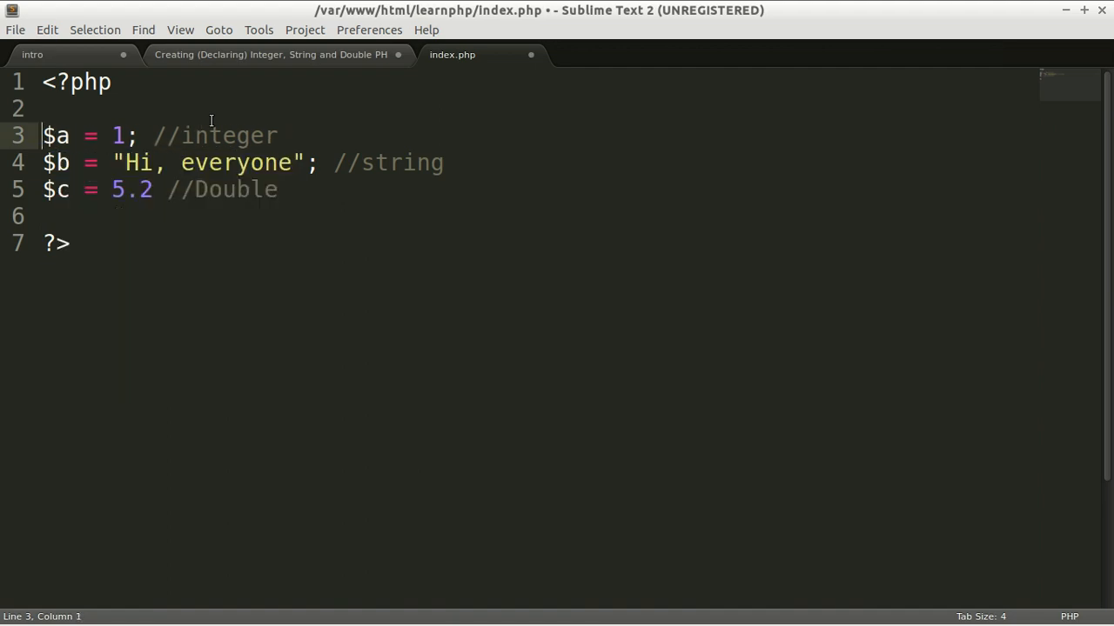
text(int)
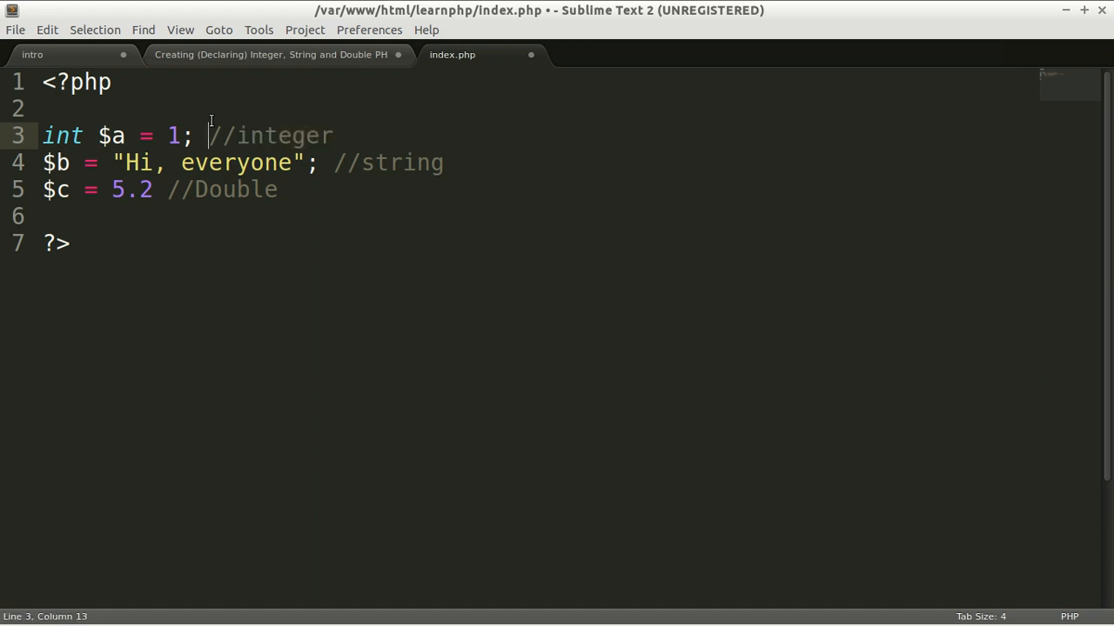
double_click(59, 135)
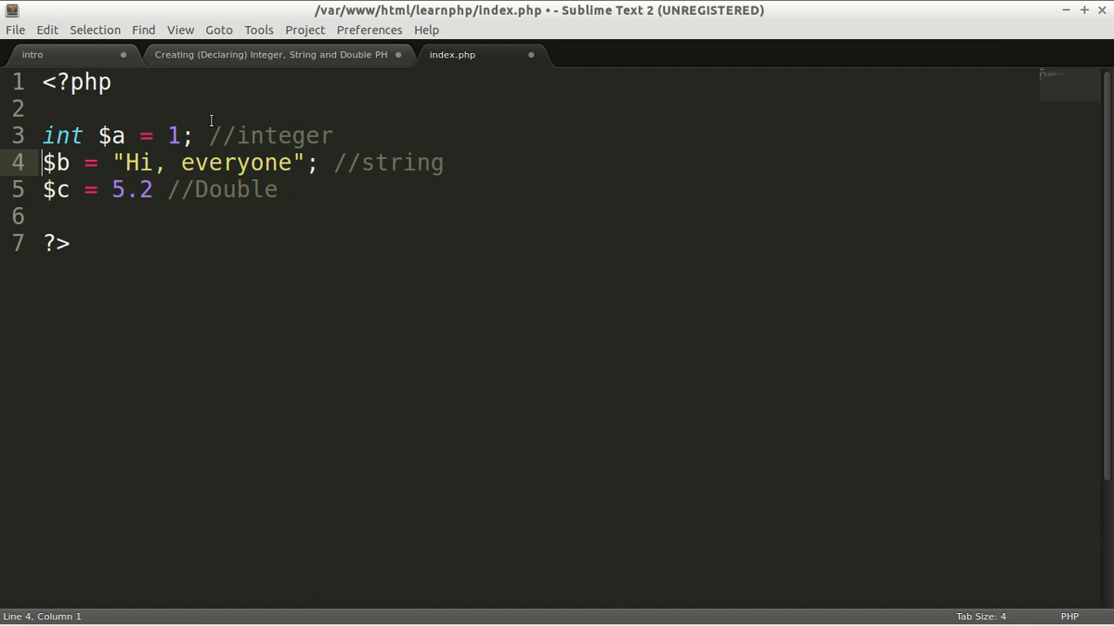
text(String)
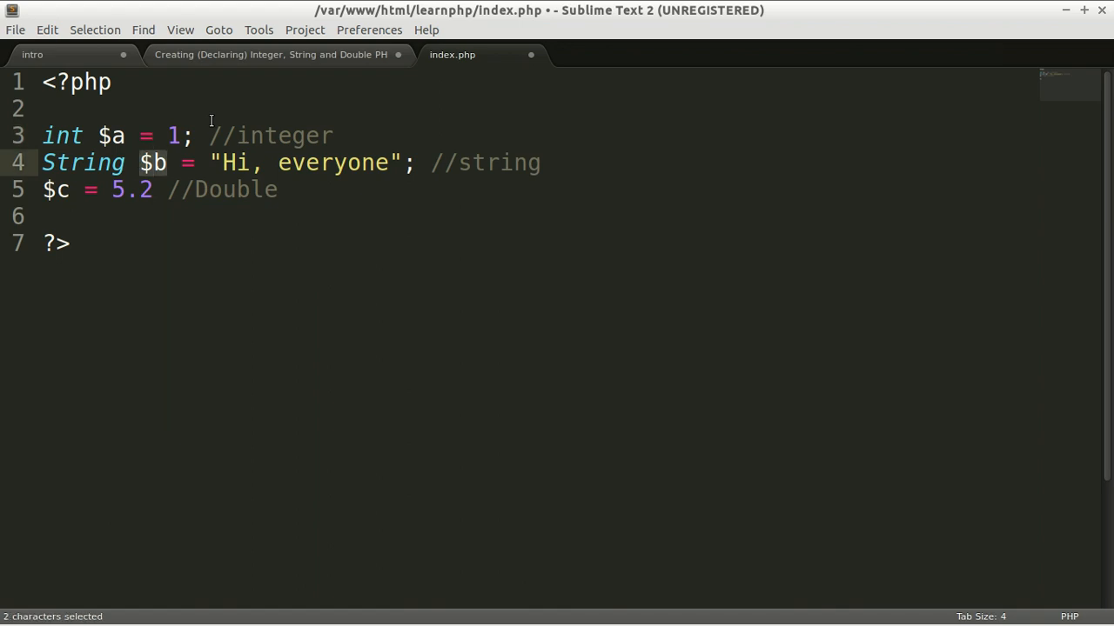
double_click(83, 164)
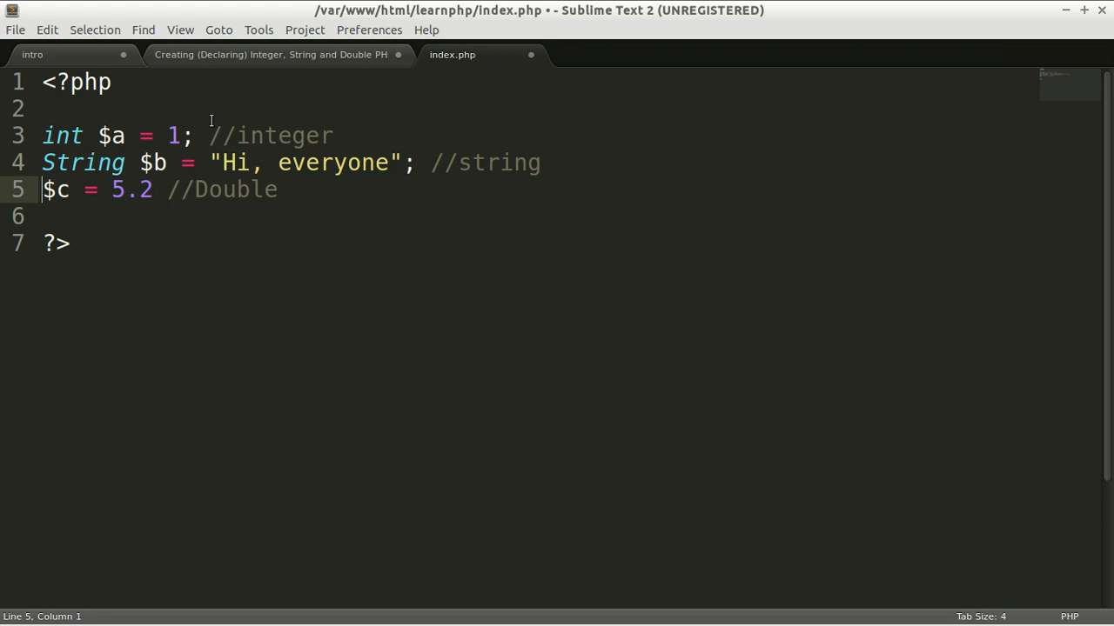
text(Do)
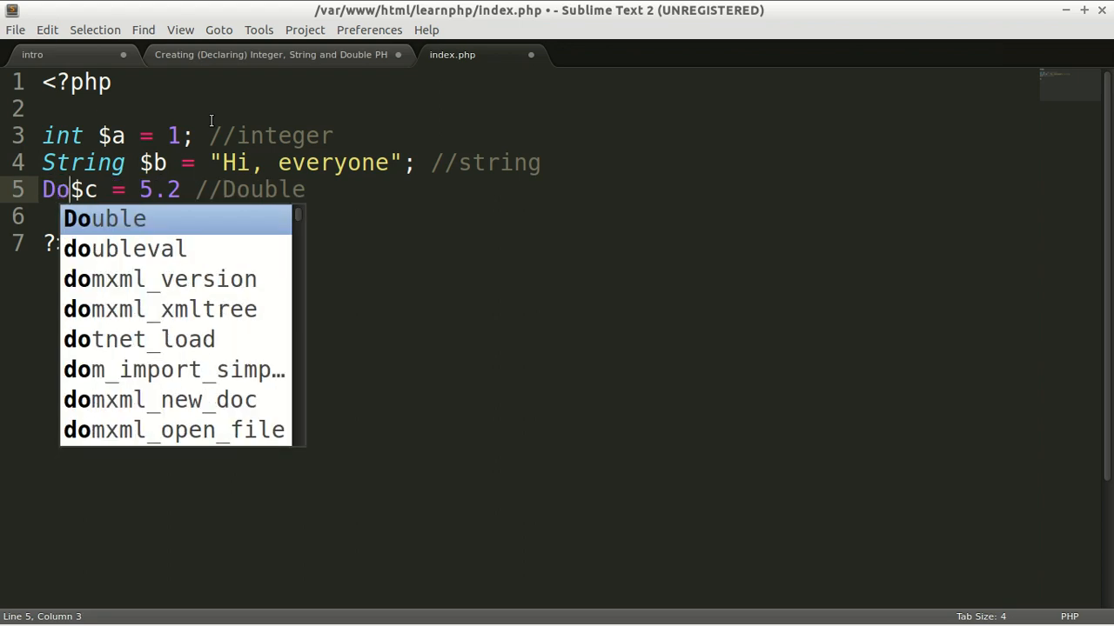
key(Tab)
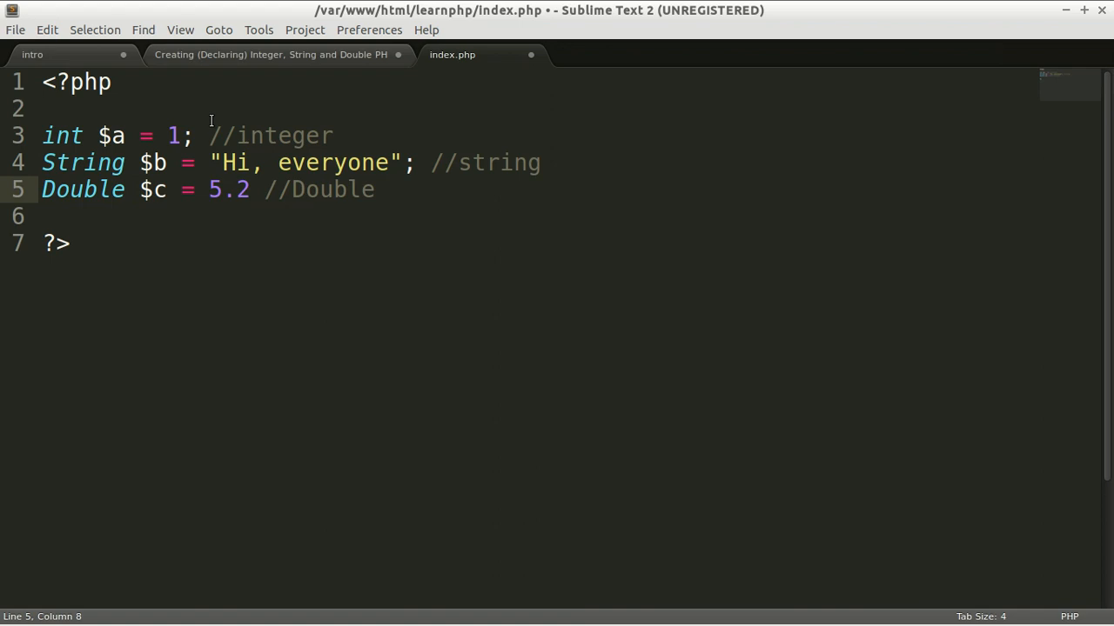
click(42, 136)
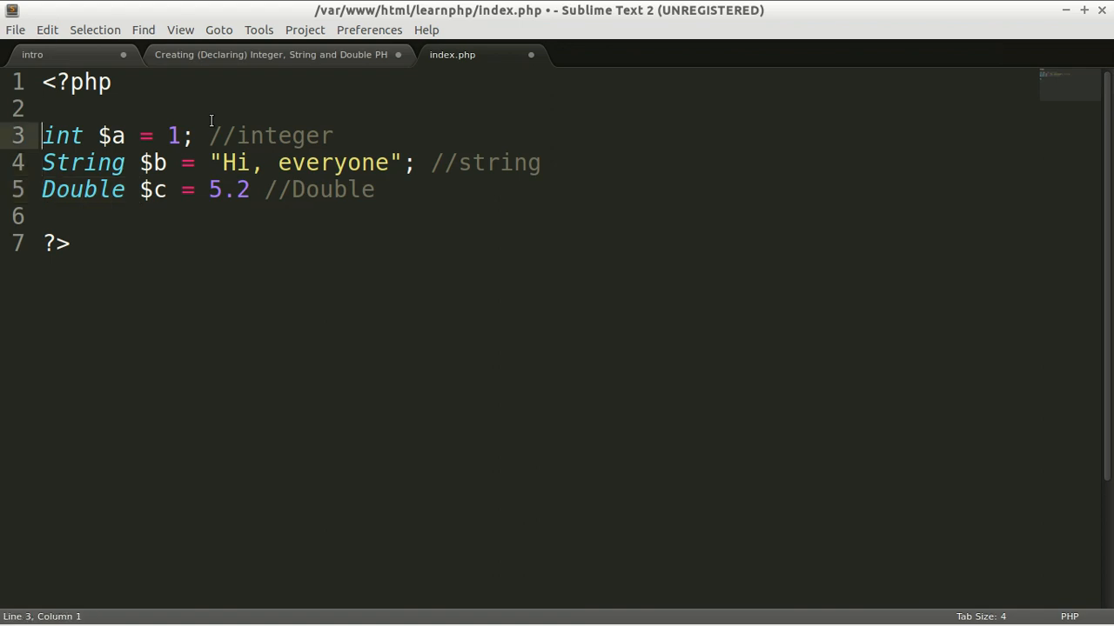
double_click(62, 136)
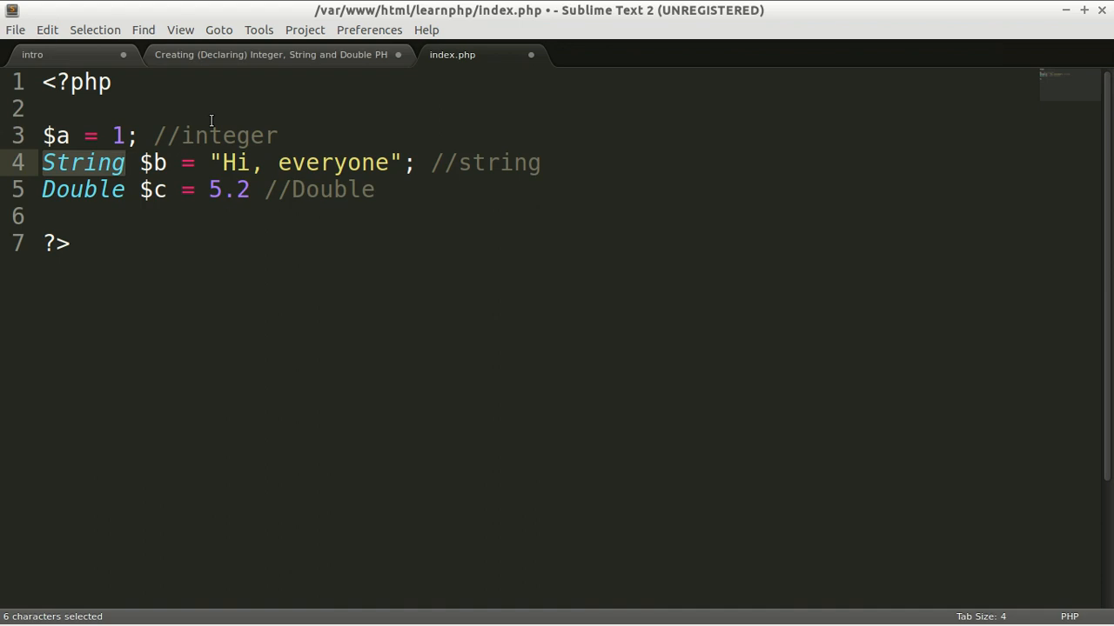
key(Delete)
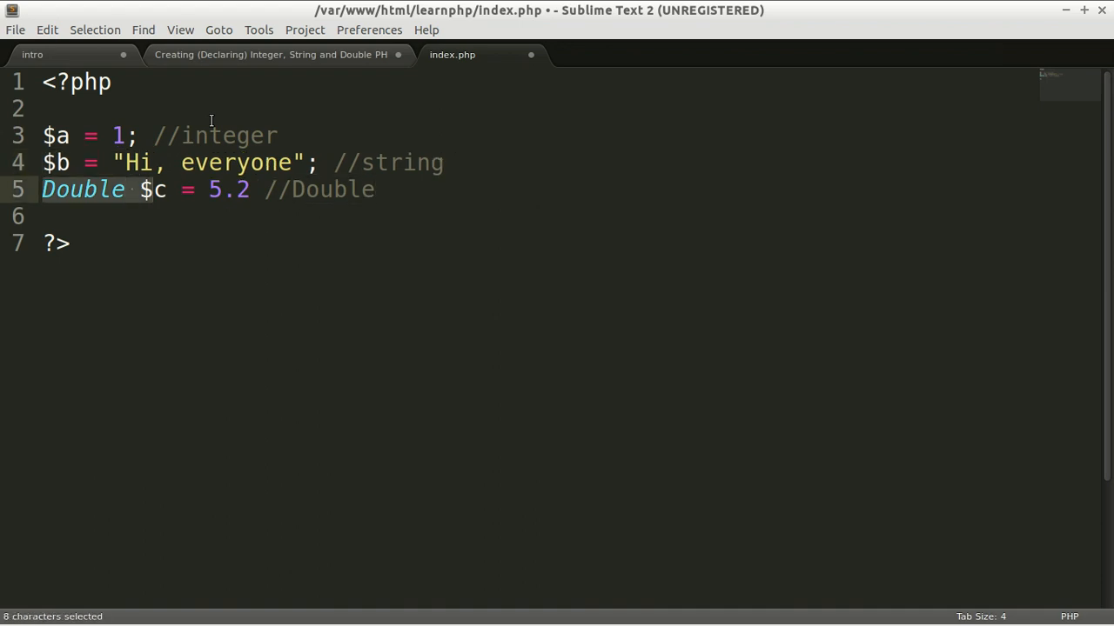
key(Delete)
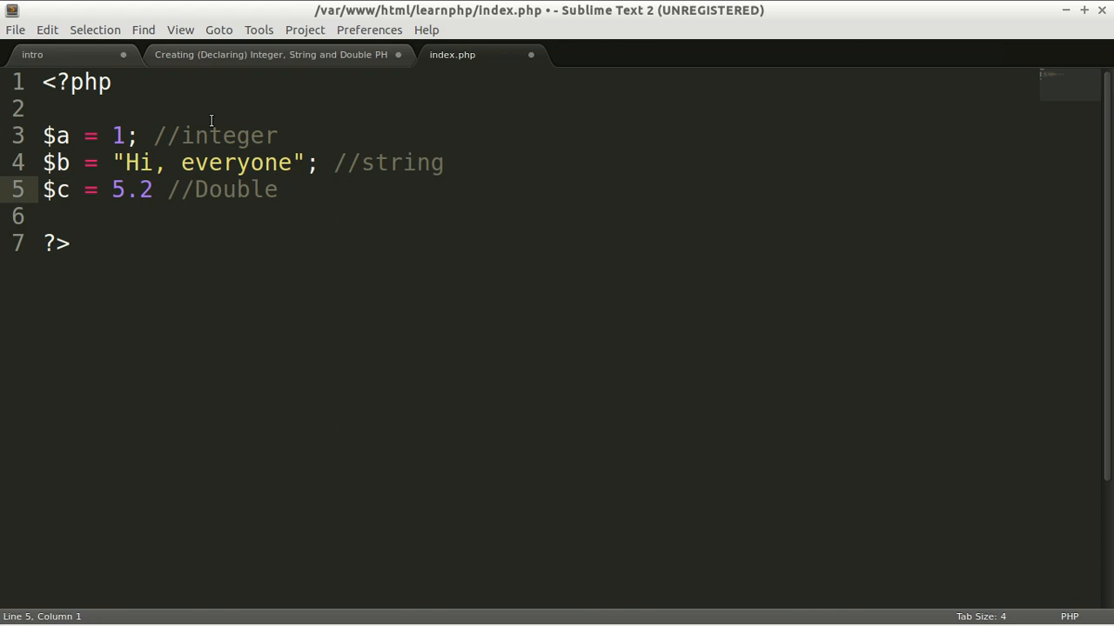
Save index.php with blank lines below the declarations and return focus to the editor
key(ctrl+s)
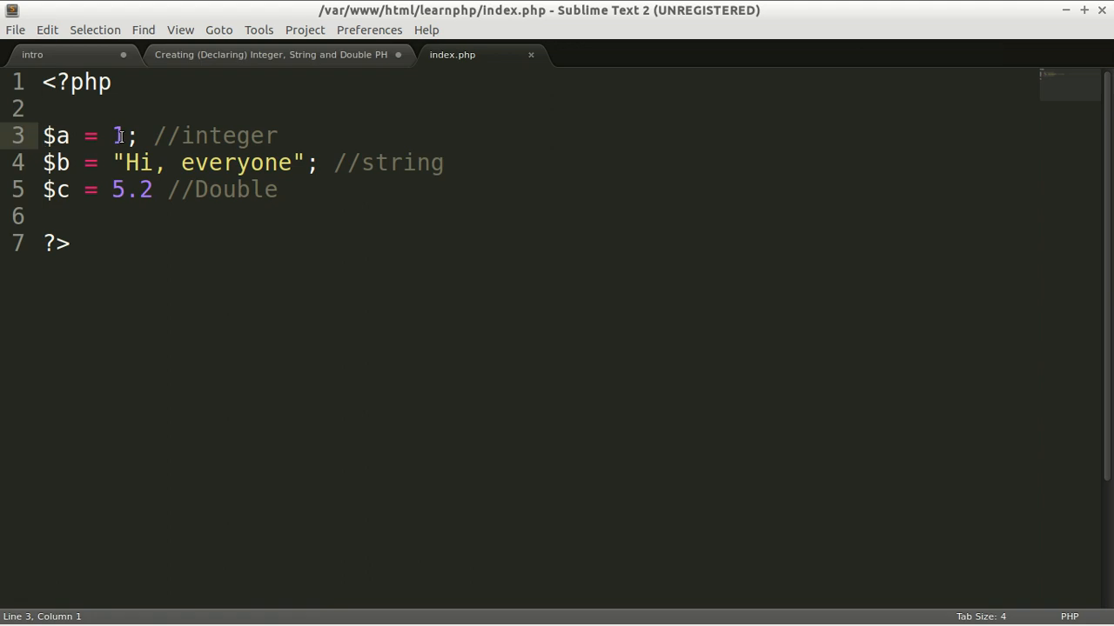
mouse_move(137, 136)
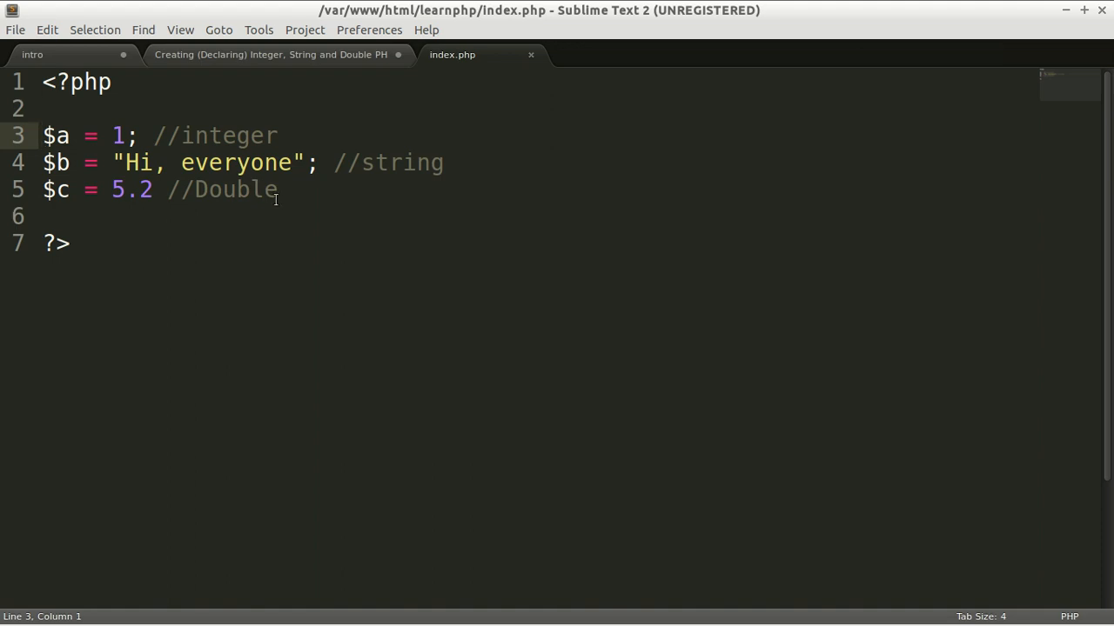
mouse_move(216, 190)
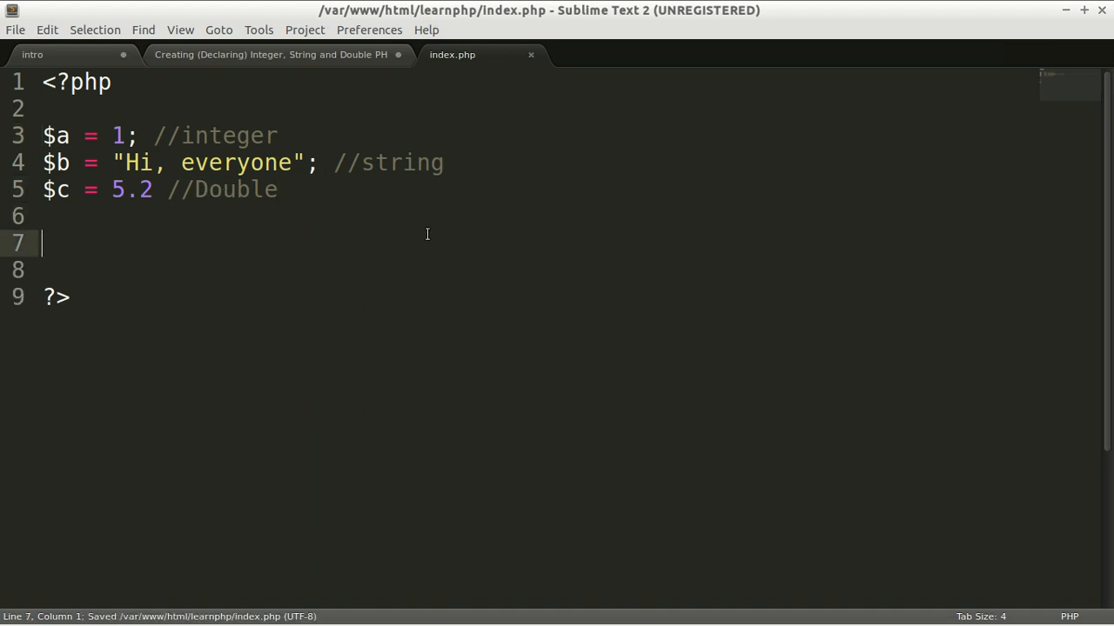
key(alt+tab)
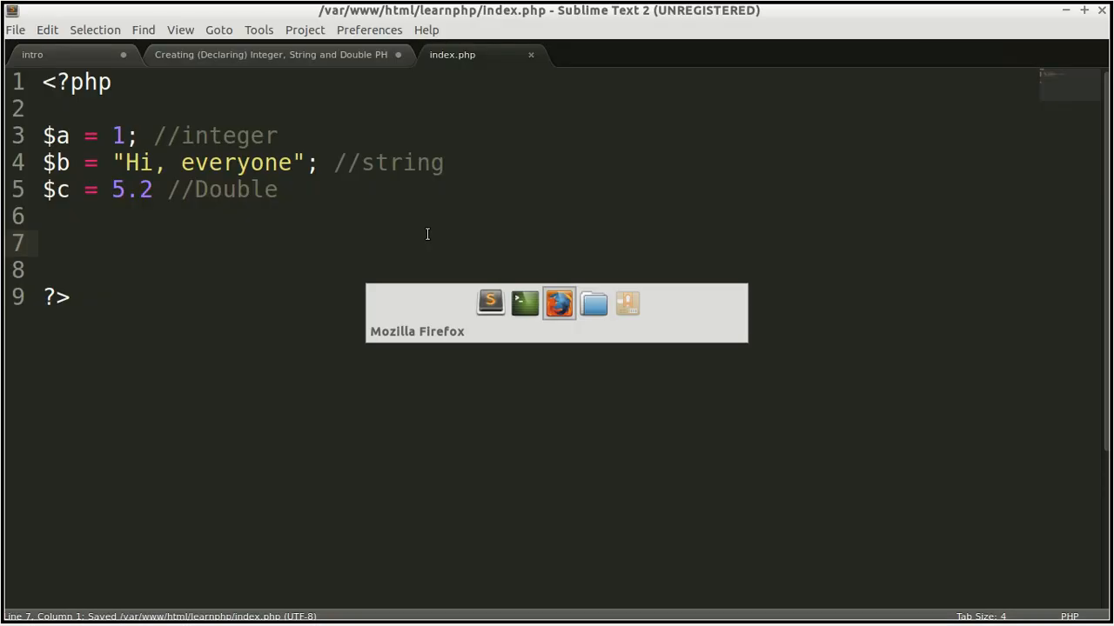
click(556, 303)
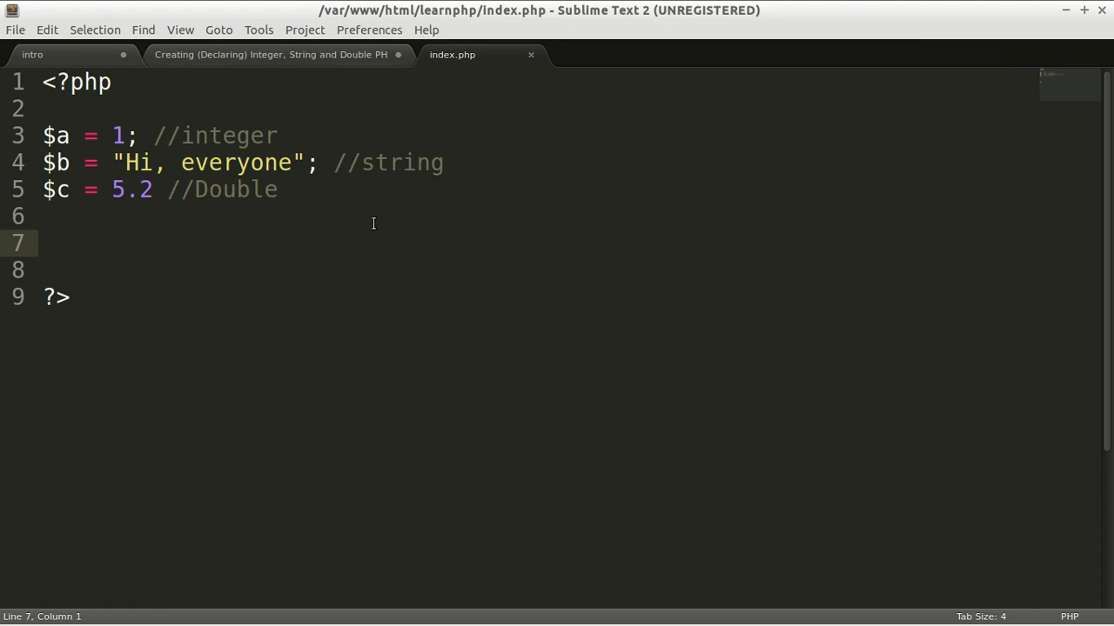
Add an 'echo $a;' statement below the variable declarations
text(e)
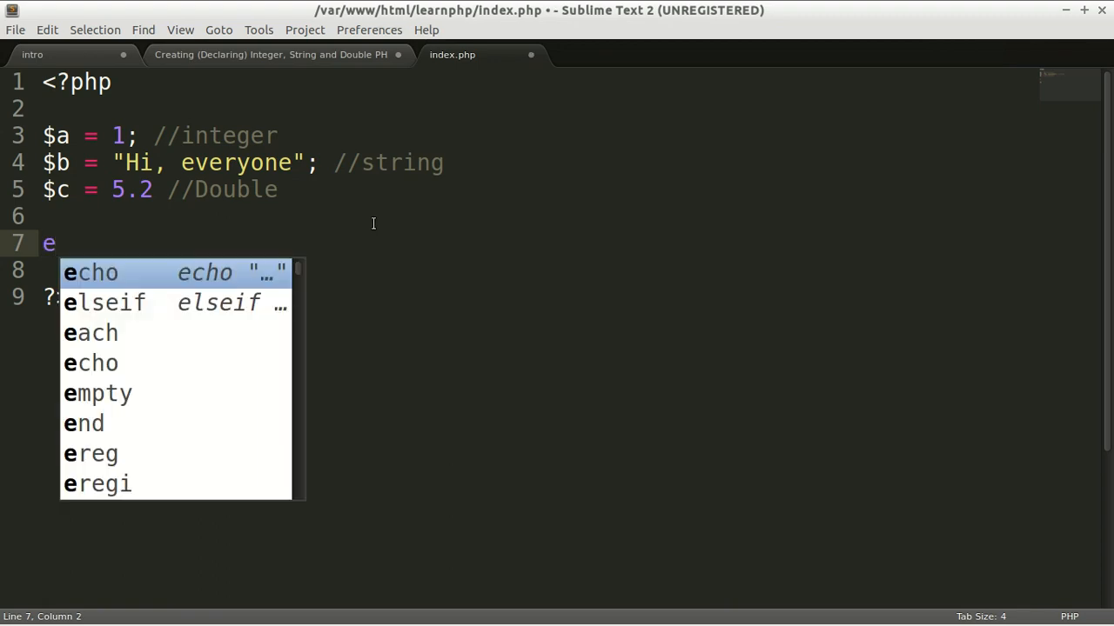
text(cho $;)
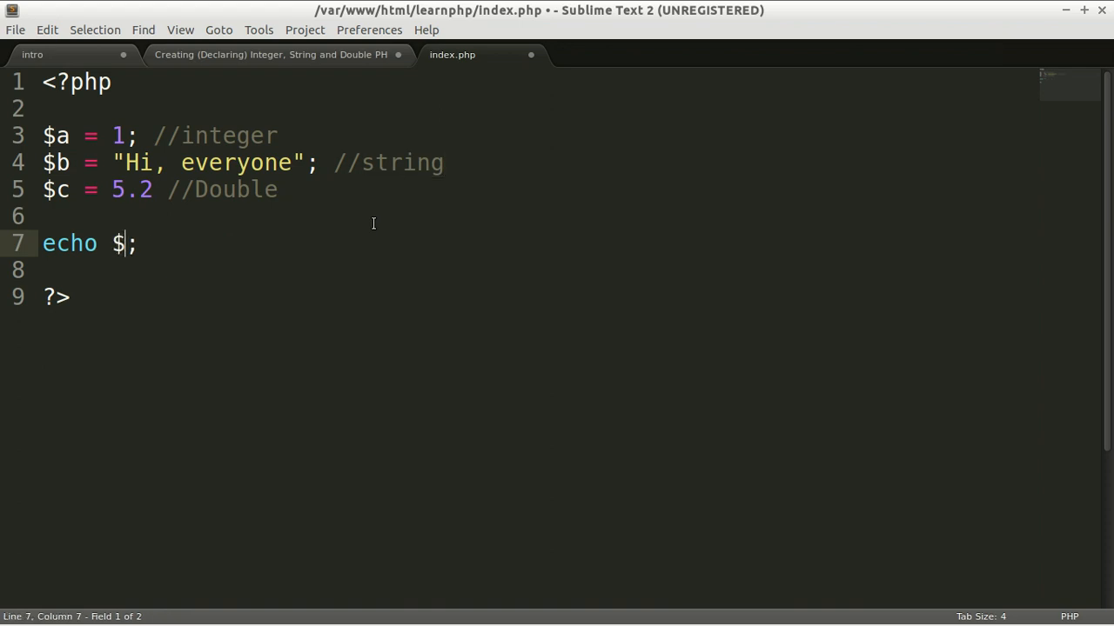
key(BackSpace)
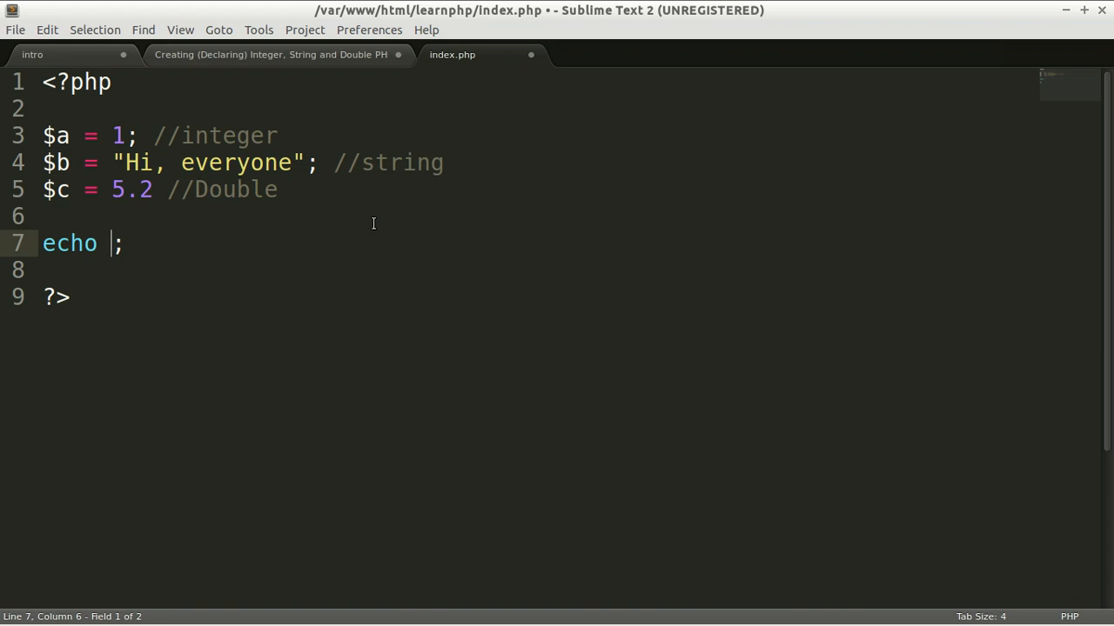
text($a)
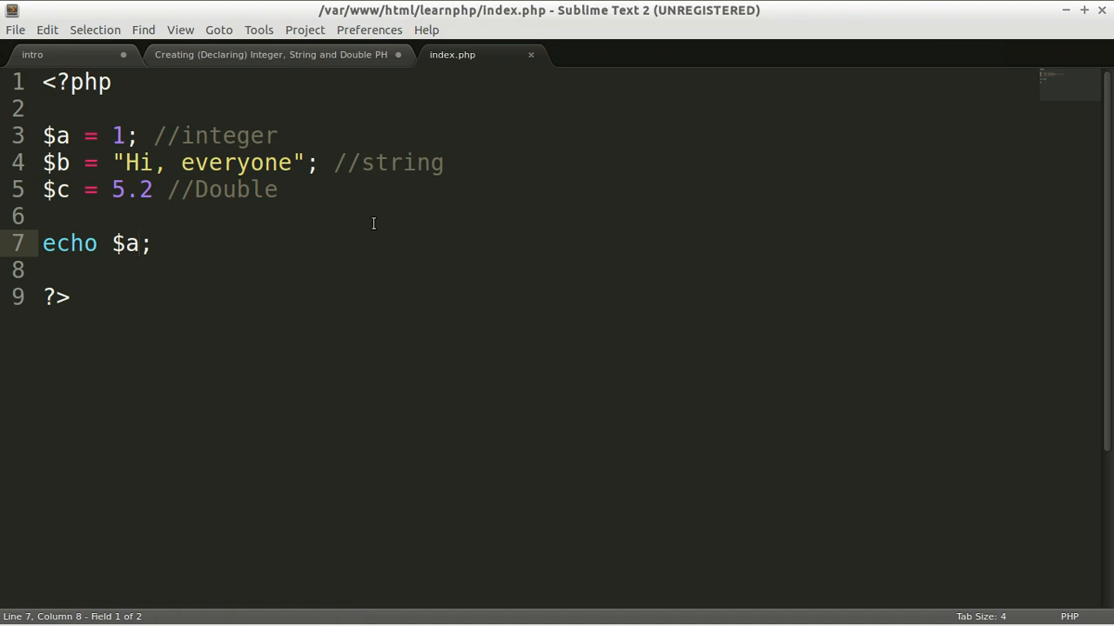
End the $c line with ';', change the echo to $c, and save index.php
click(153, 190)
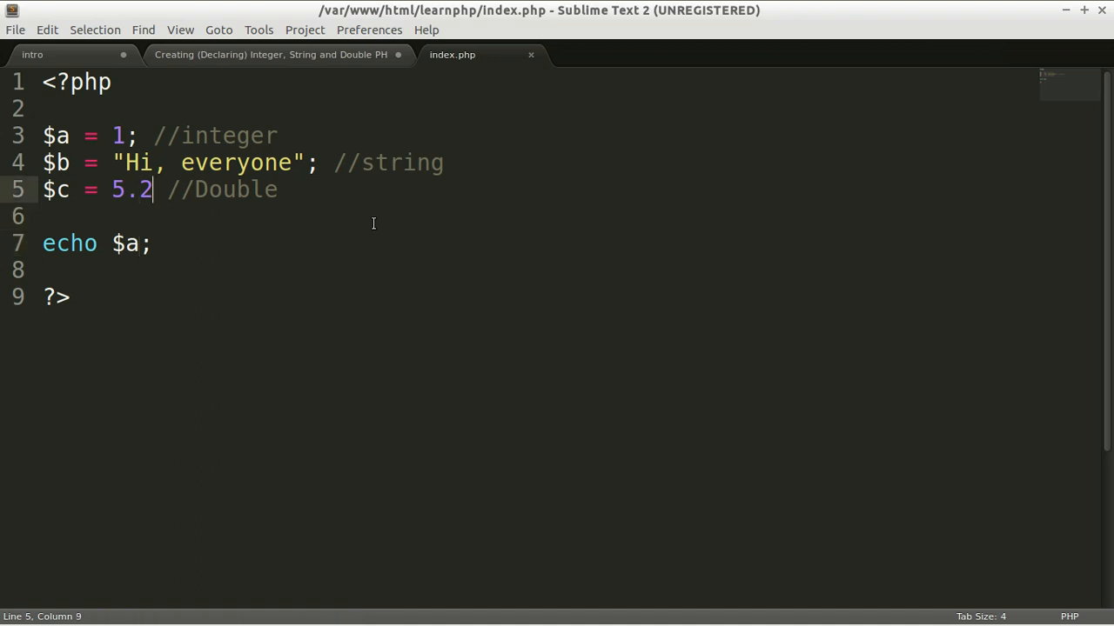
text(;)
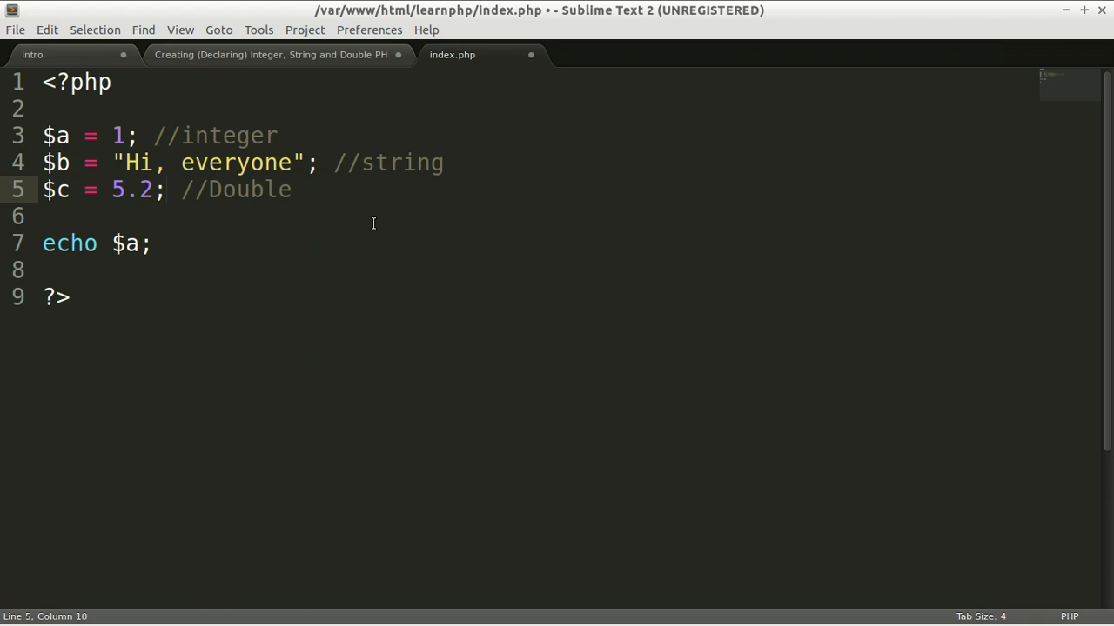
key(ctrl+s)
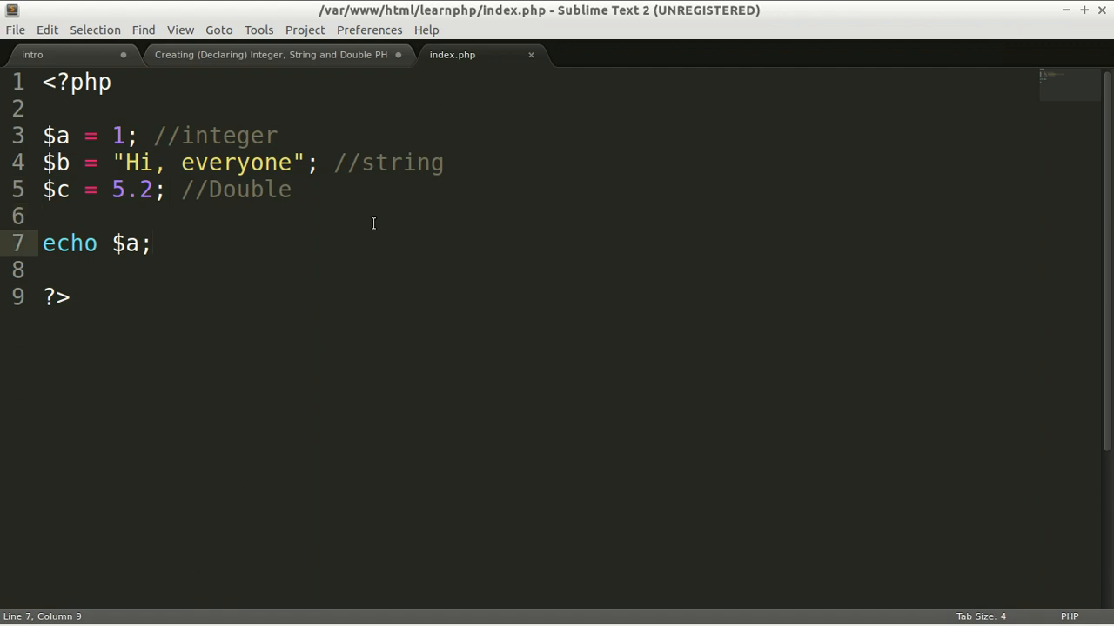
text(b)
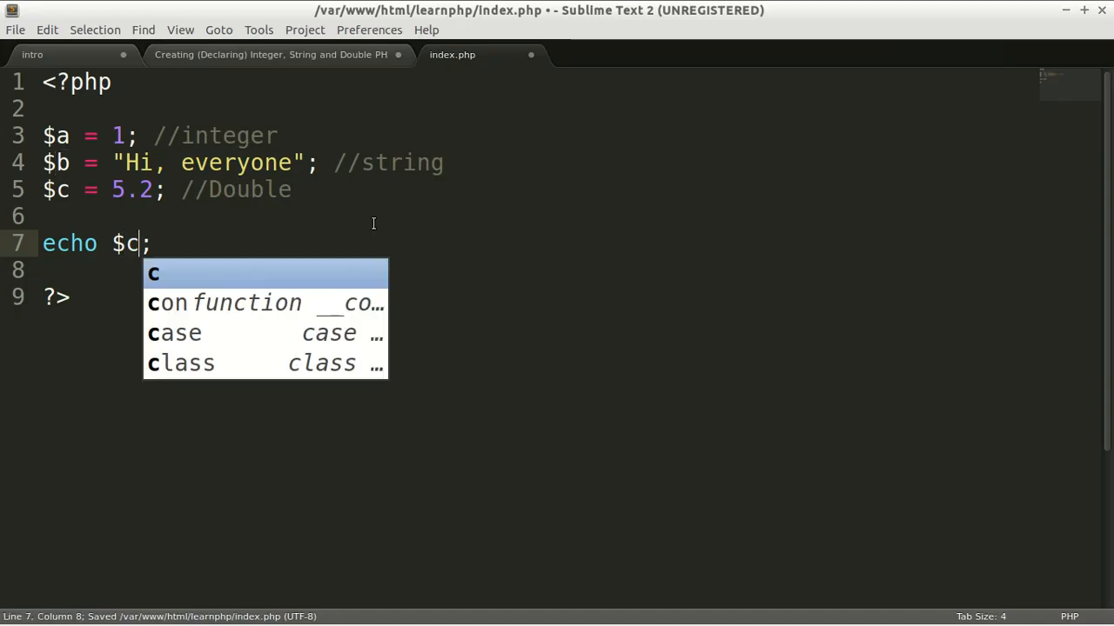
key(Escape)
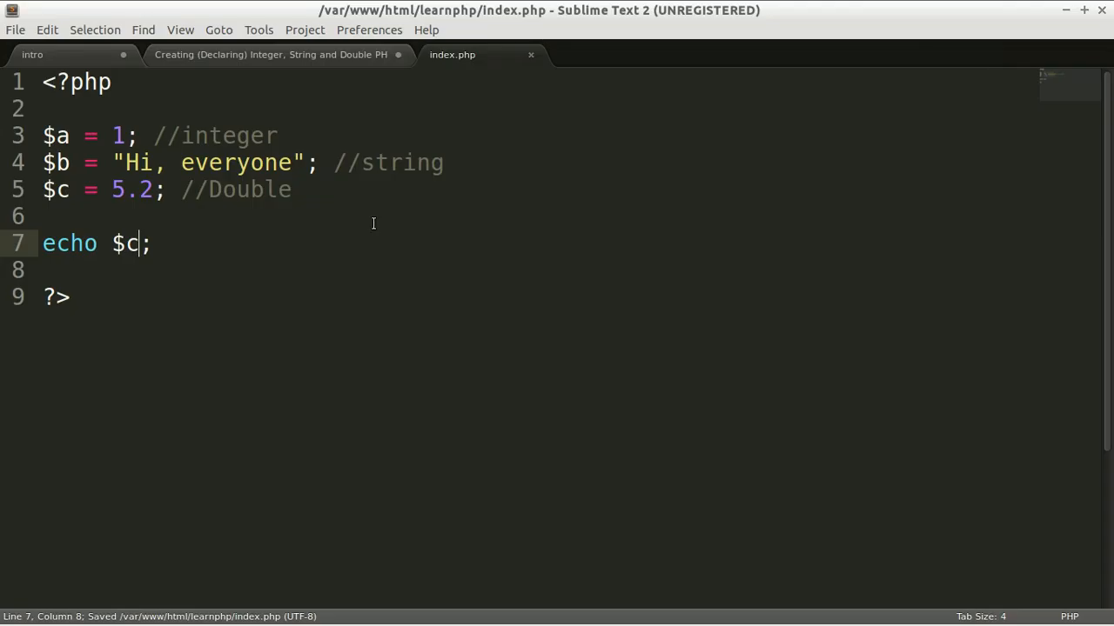